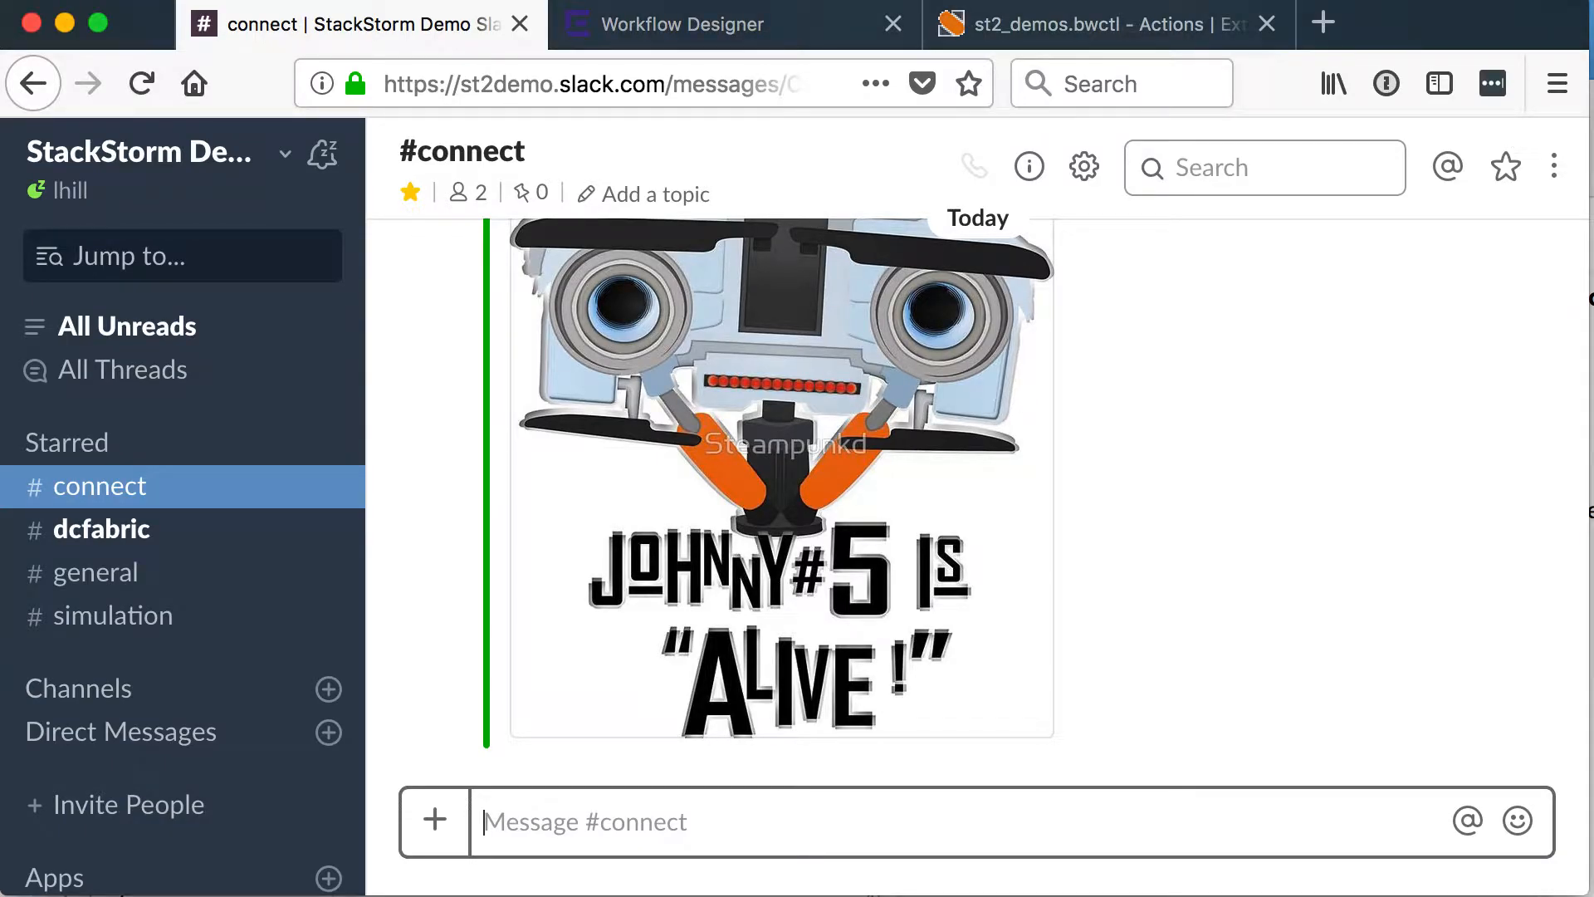
- Ask the st2demo bot for its performance command help with !help performance
text(!help perfor)
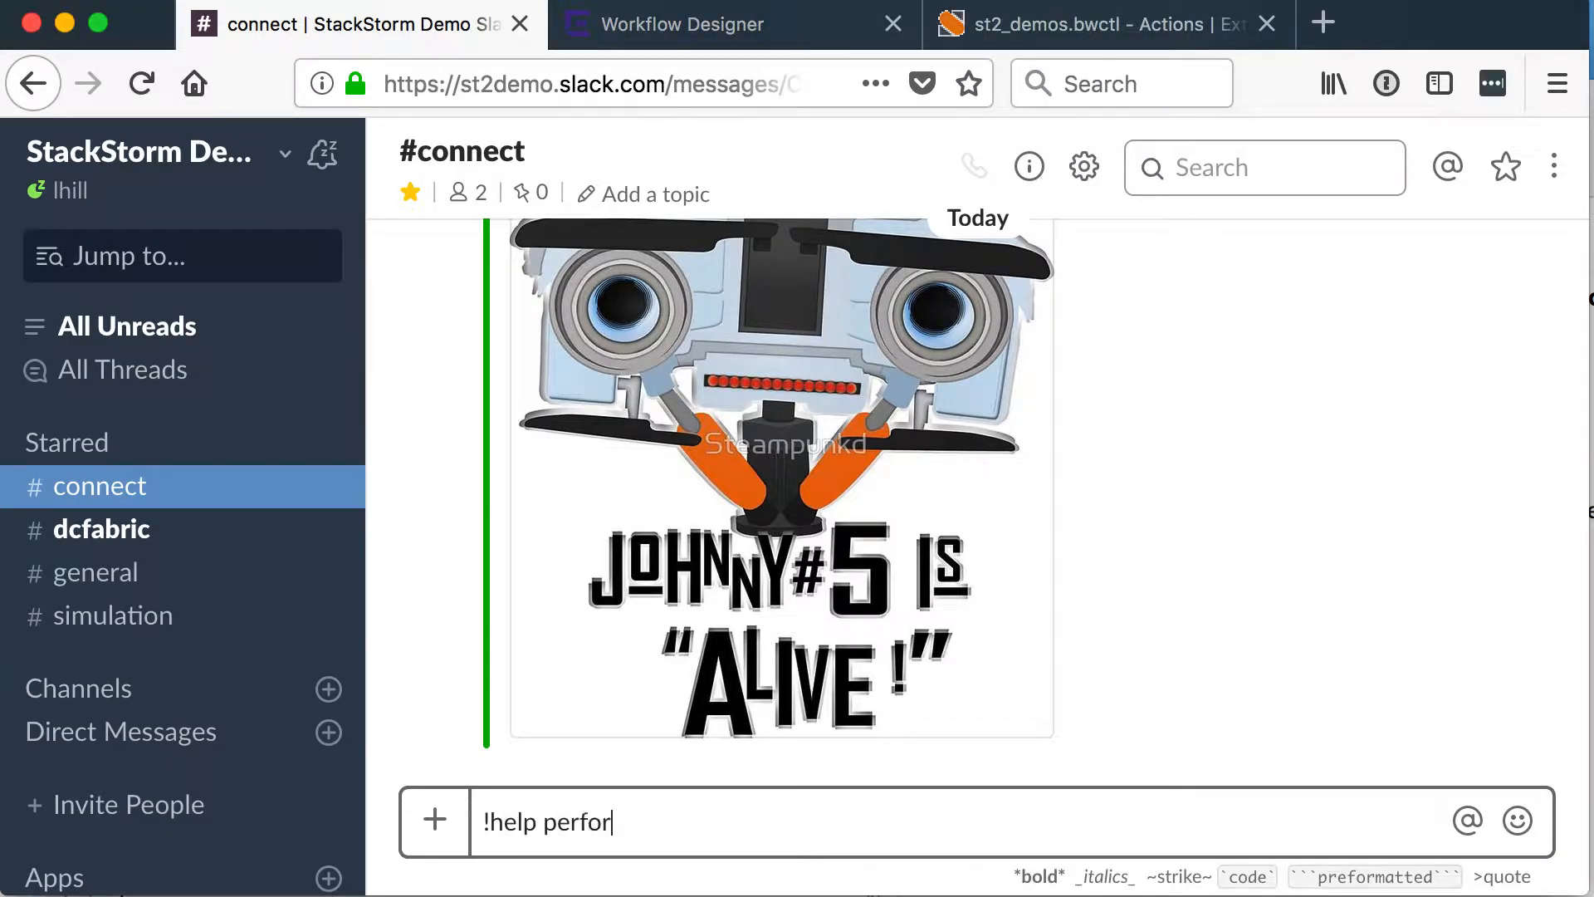
key(Return)
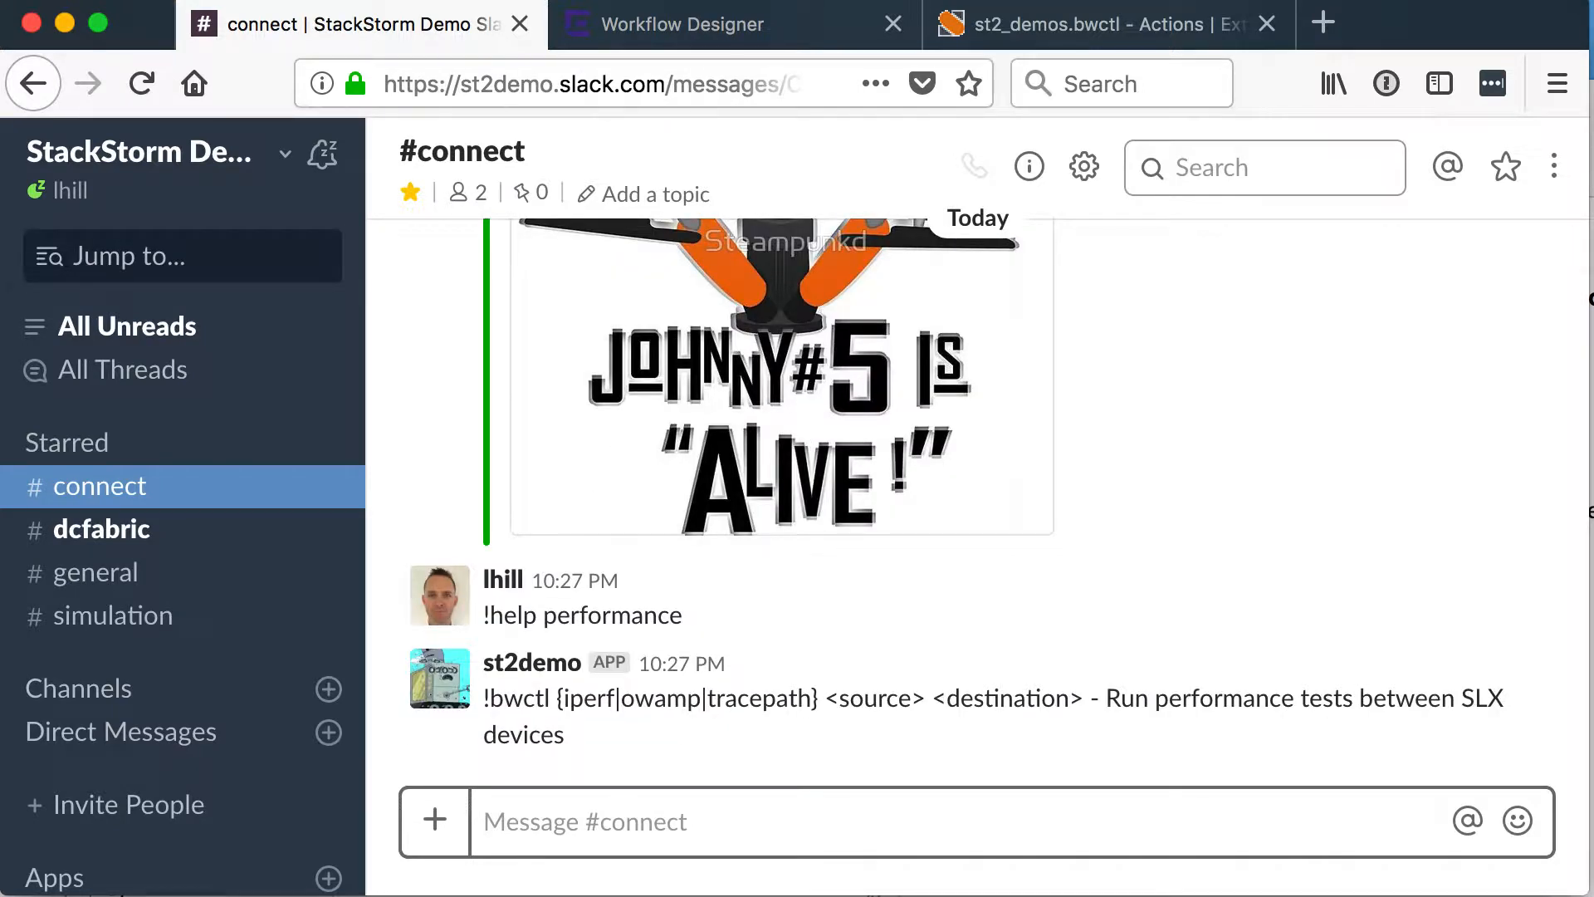
- Start an iperf test between slx1 and slx2 via !bwctl iperf with timeout=30
text(!bwctl)
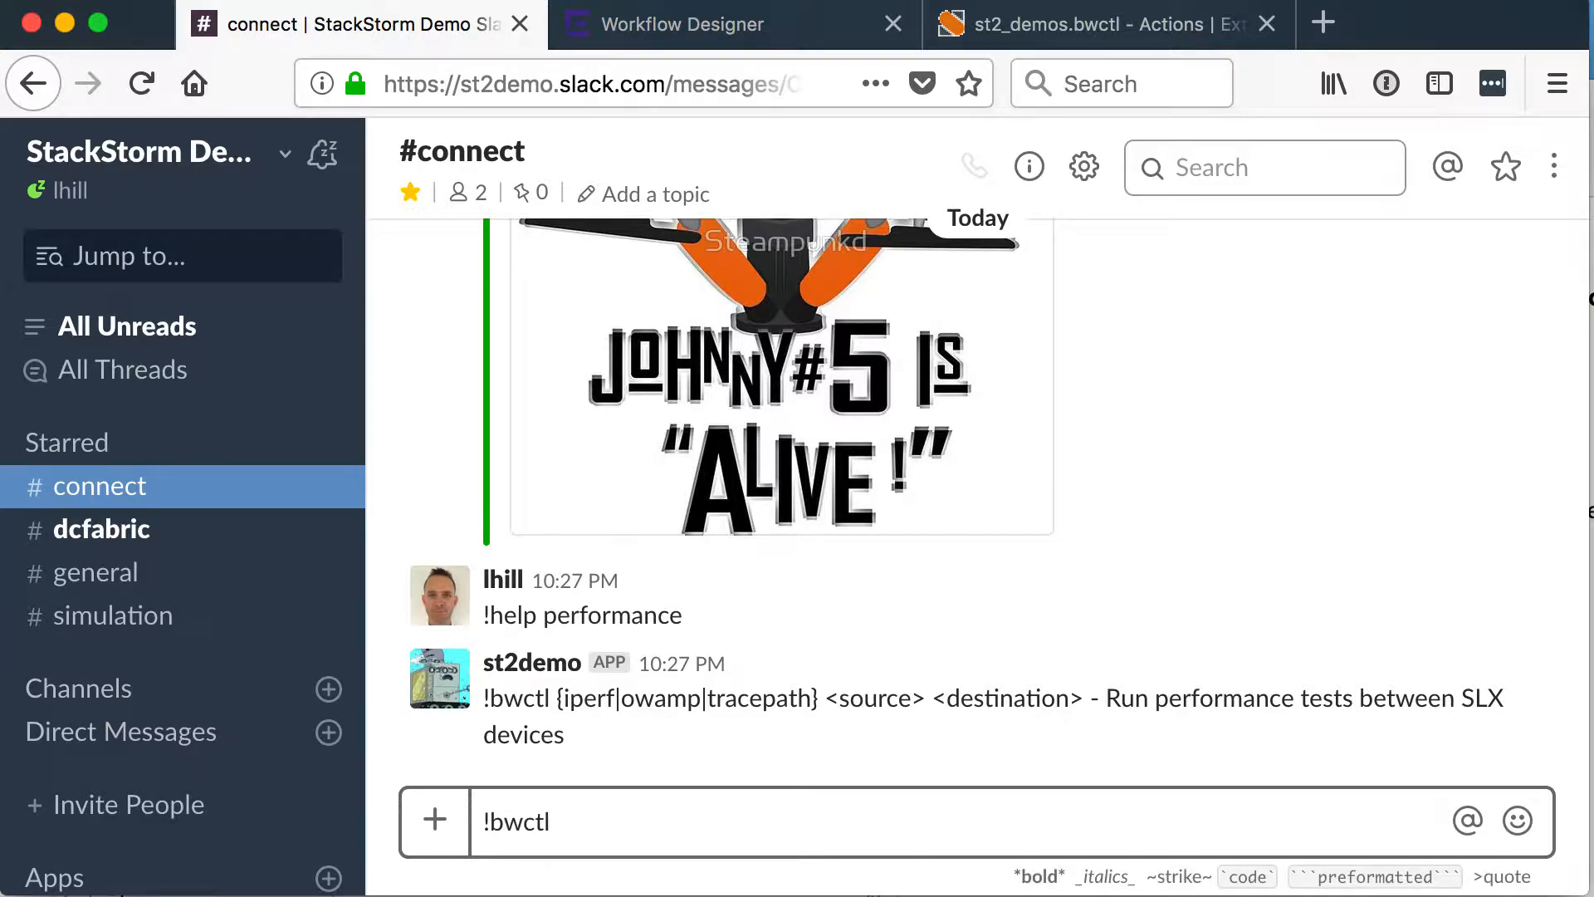
text(iperf slx)
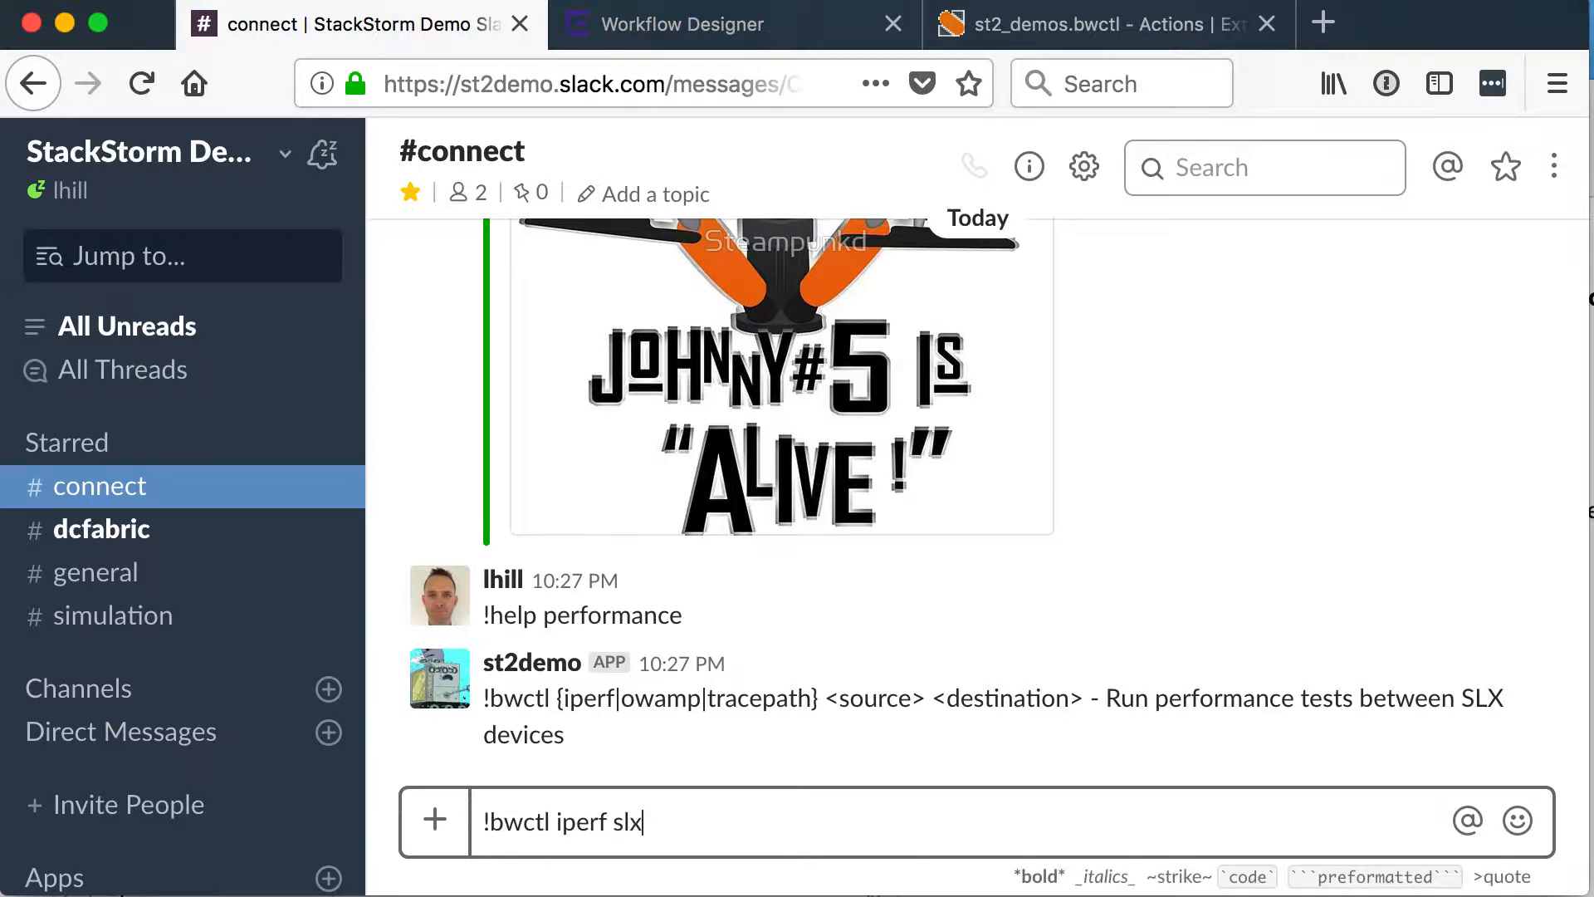
text(1 slx2 tim)
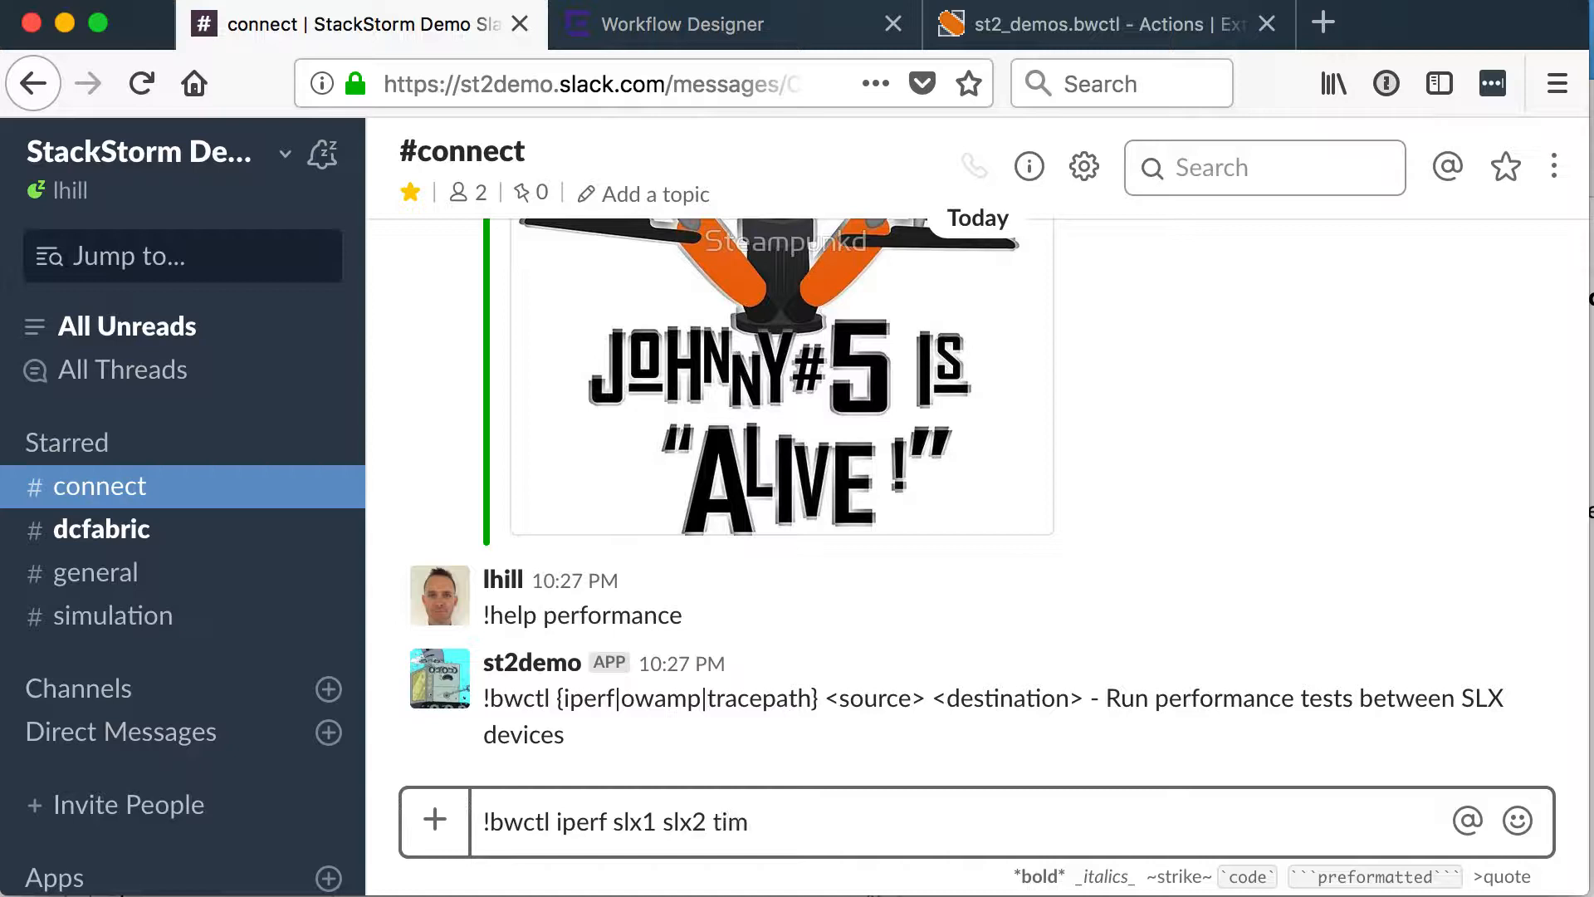
text(eout=)
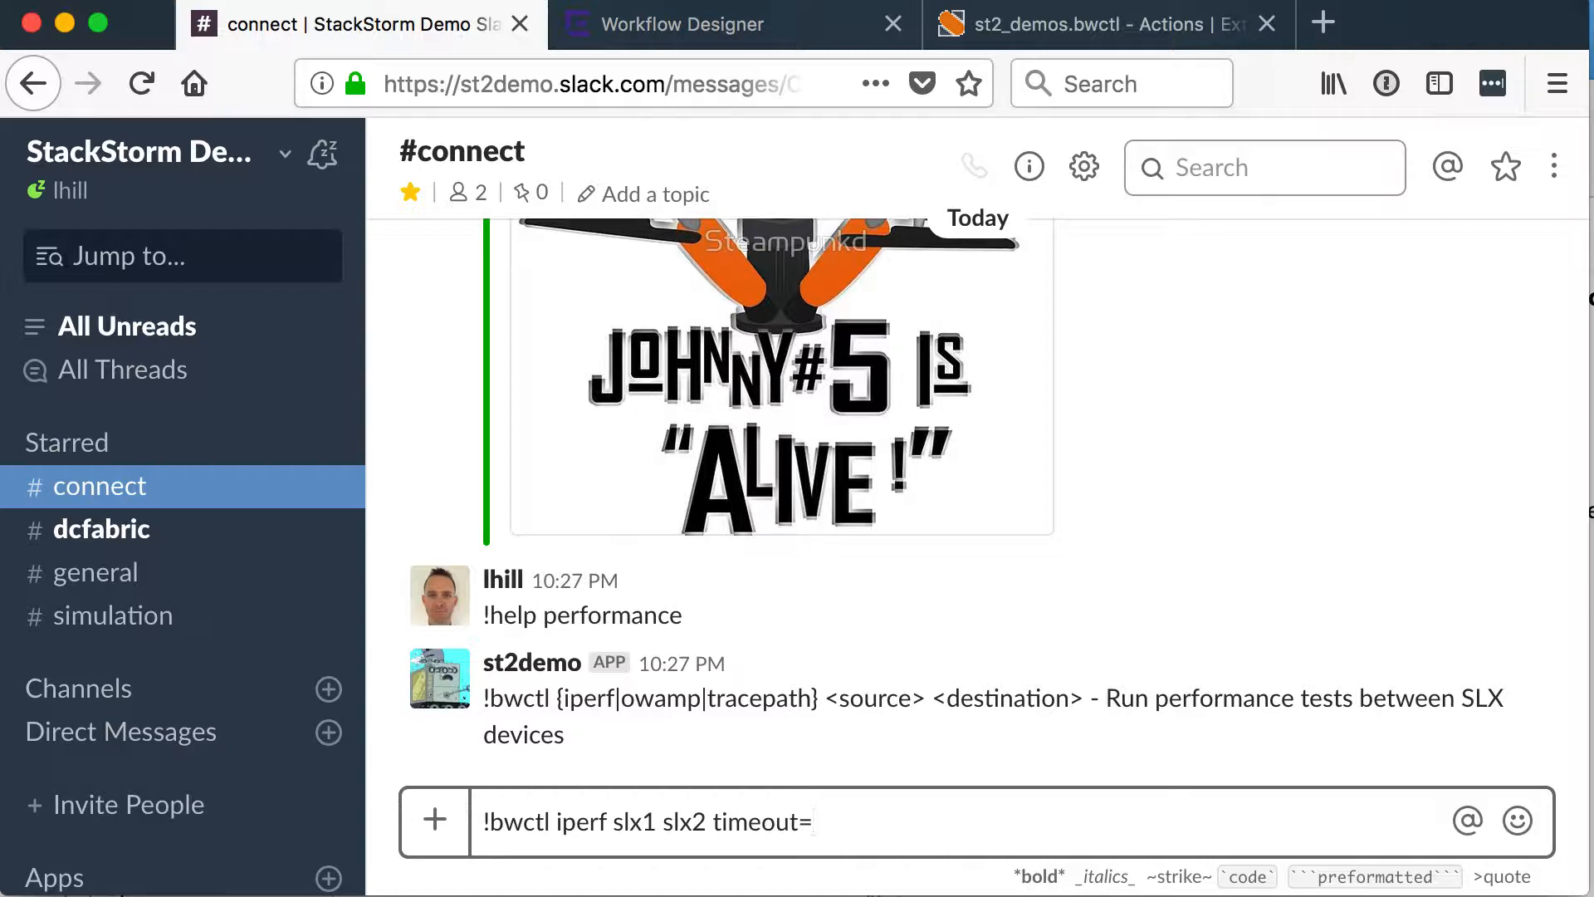
key(Return)
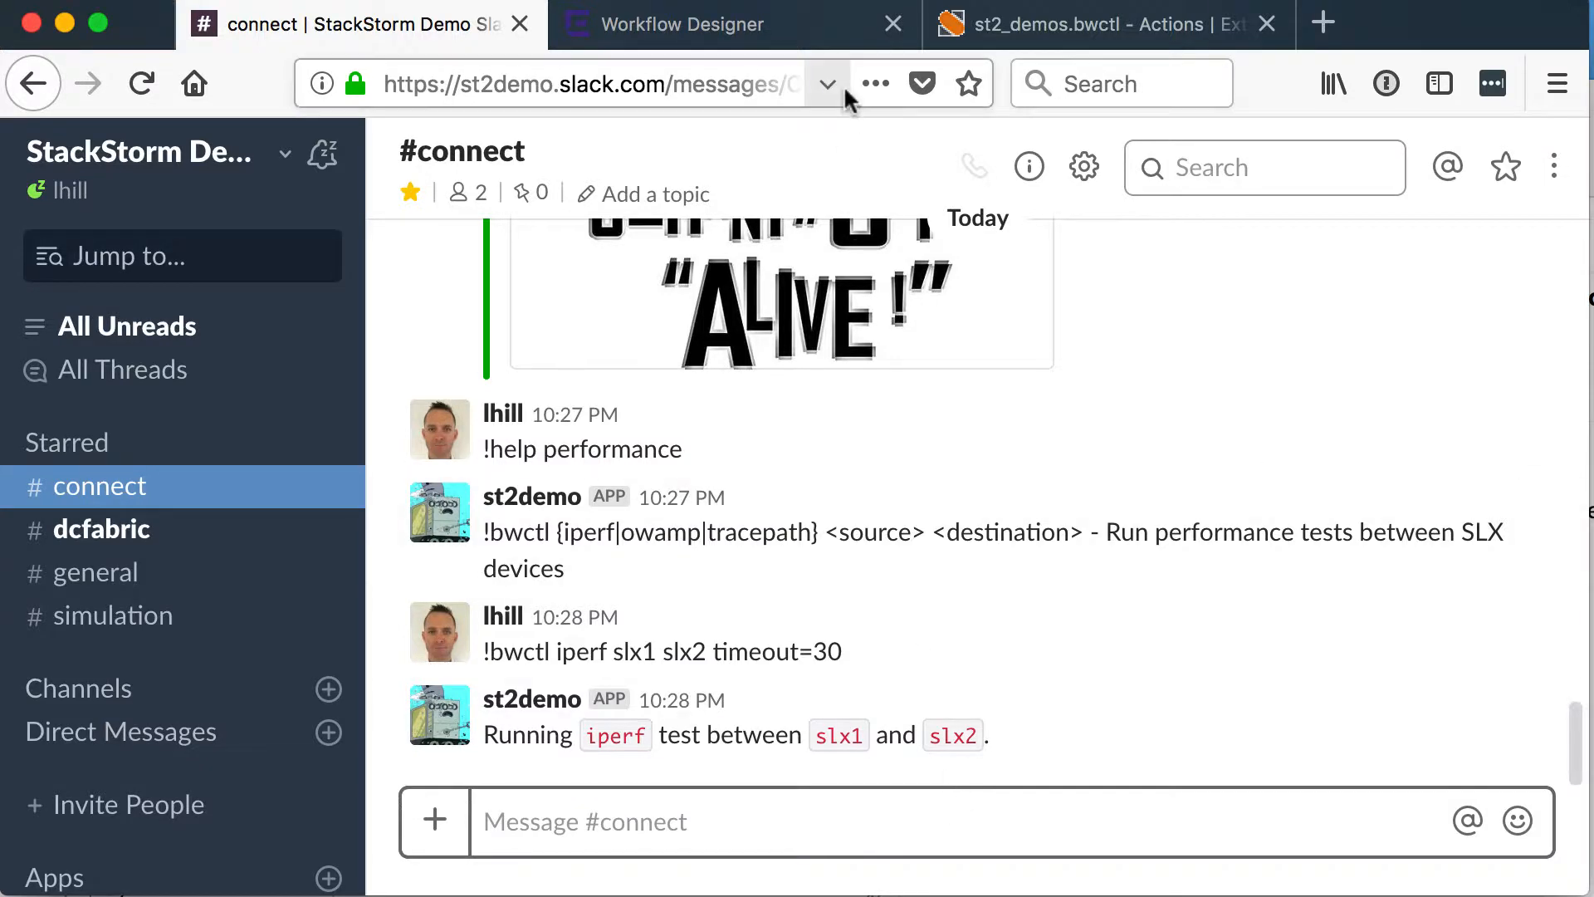
- Expand the running st2_demos.bwctl execution in History to show choose_test and iperf_test
click(732, 25)
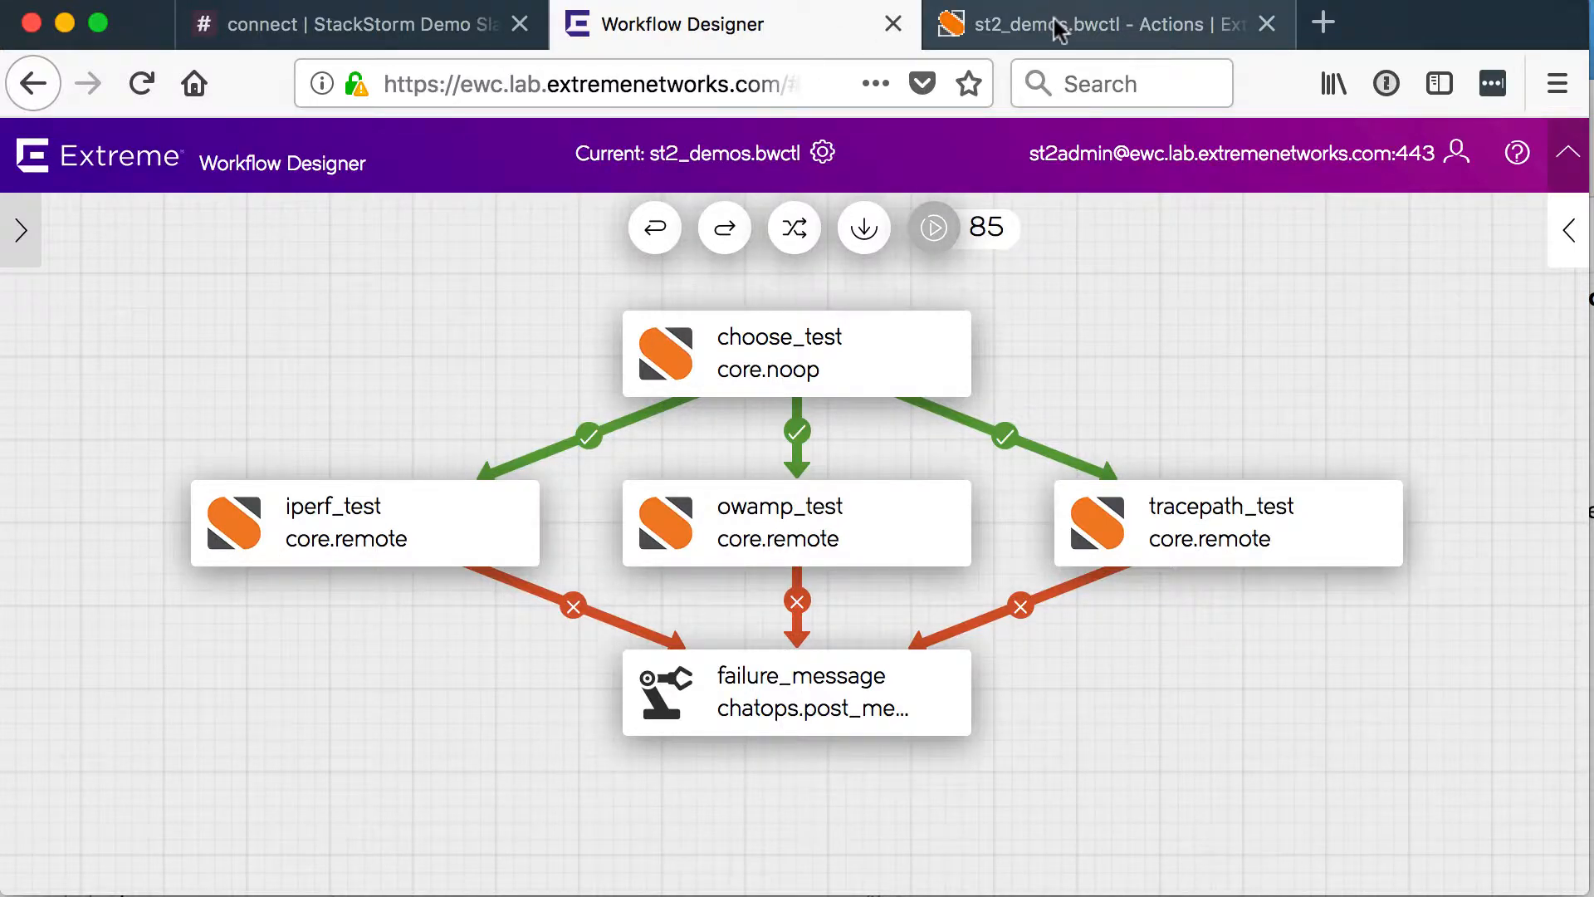
click(1107, 23)
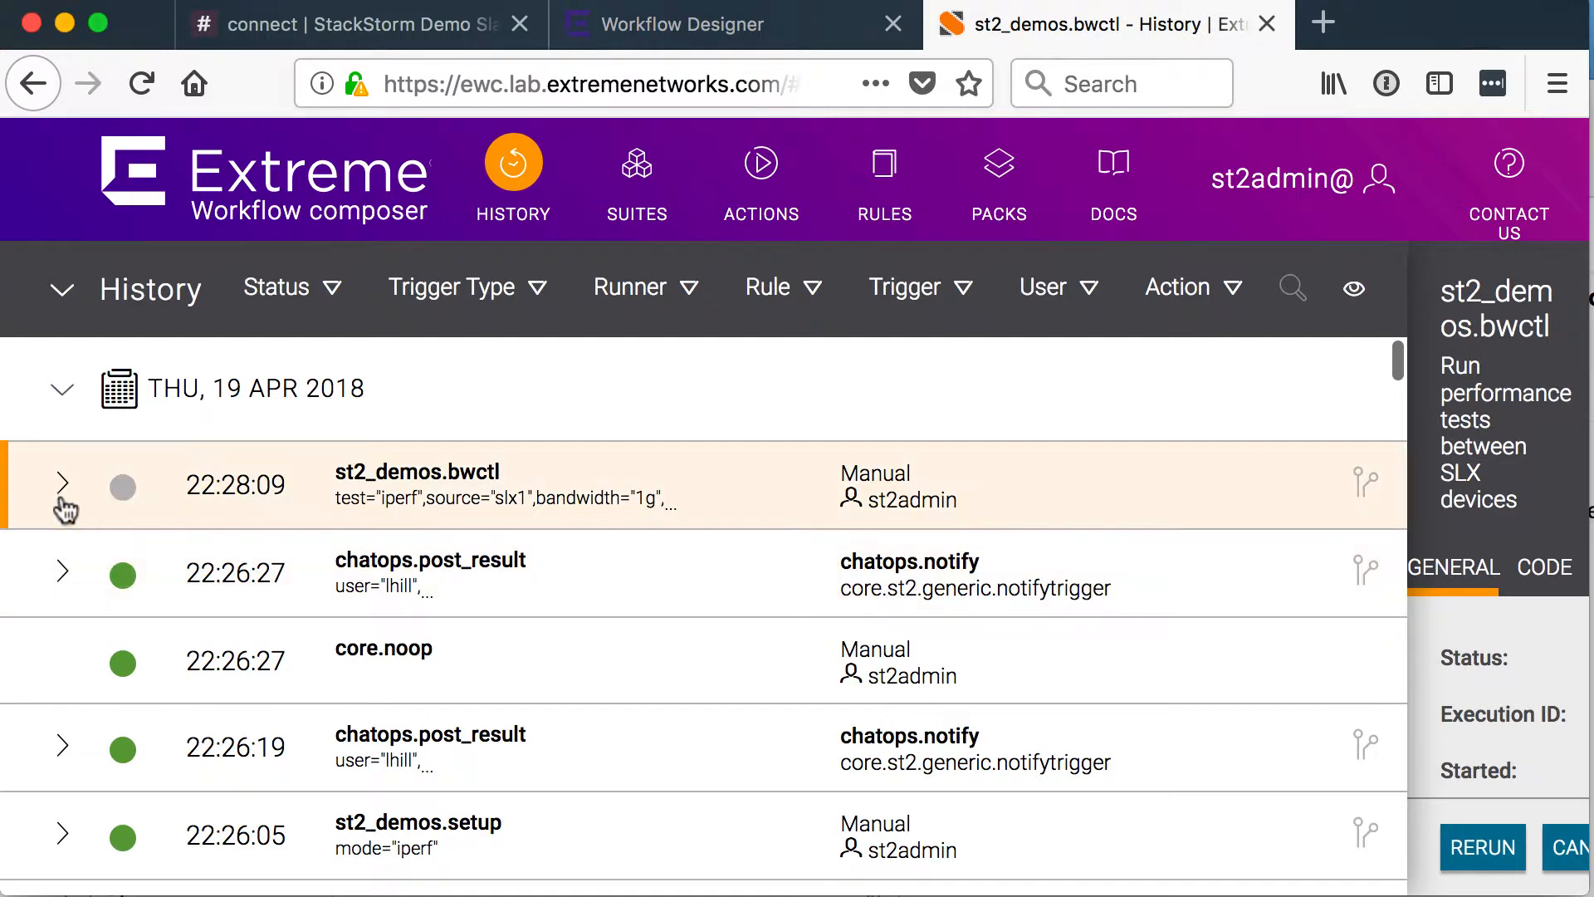
click(65, 483)
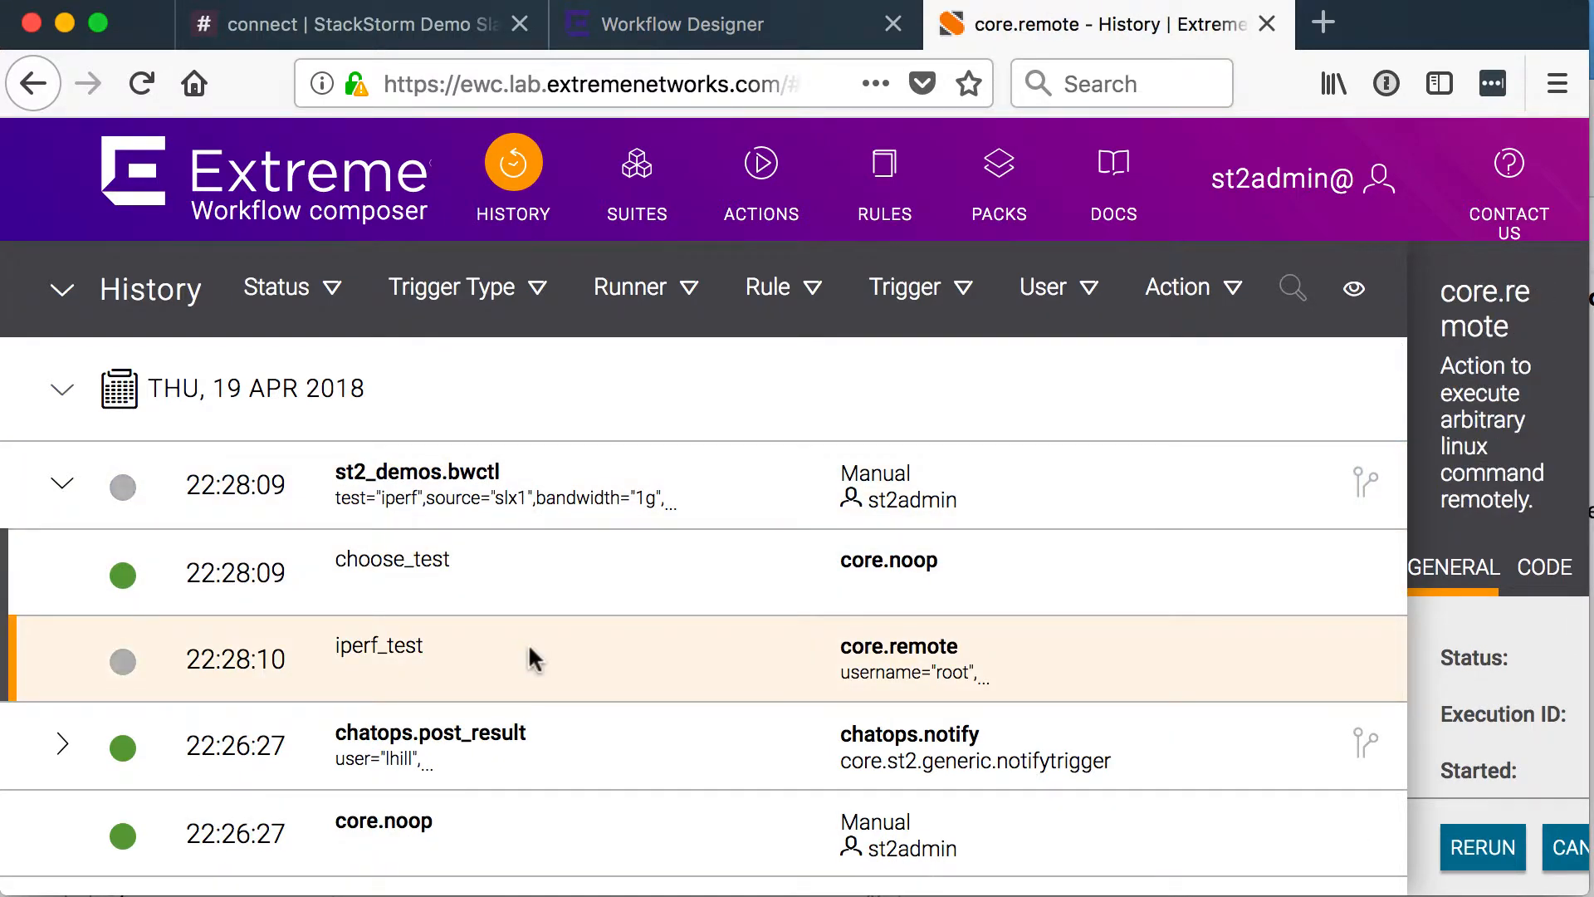
mouse_move(417, 19)
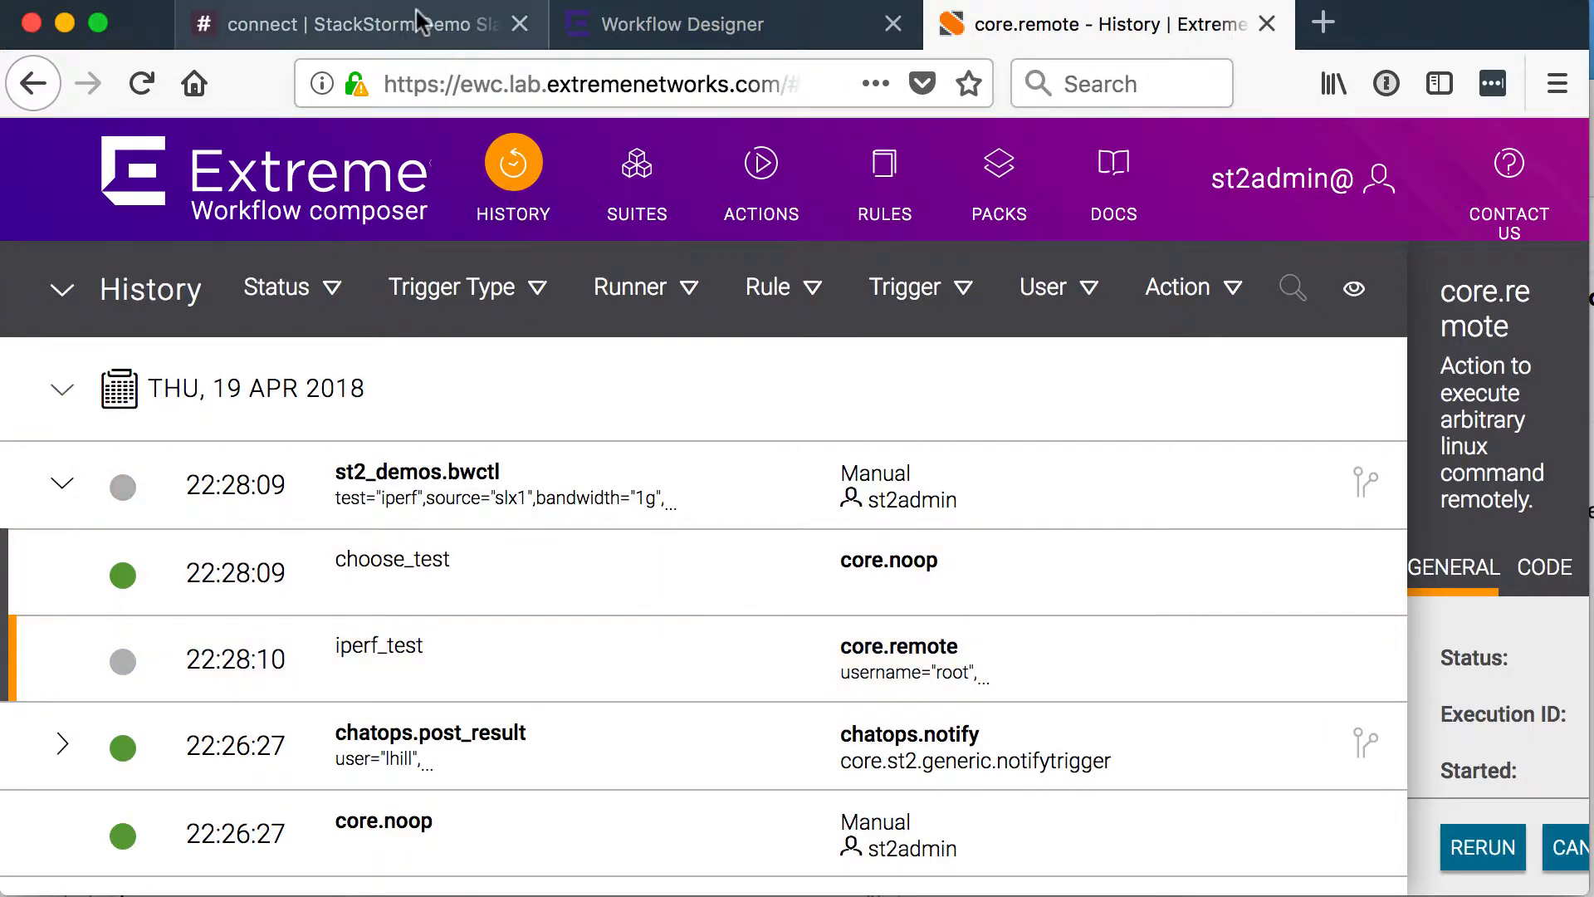
- Return to #connect and highlight the ~1000 Mbits/sec iperf bitrate in the bot's results
click(346, 23)
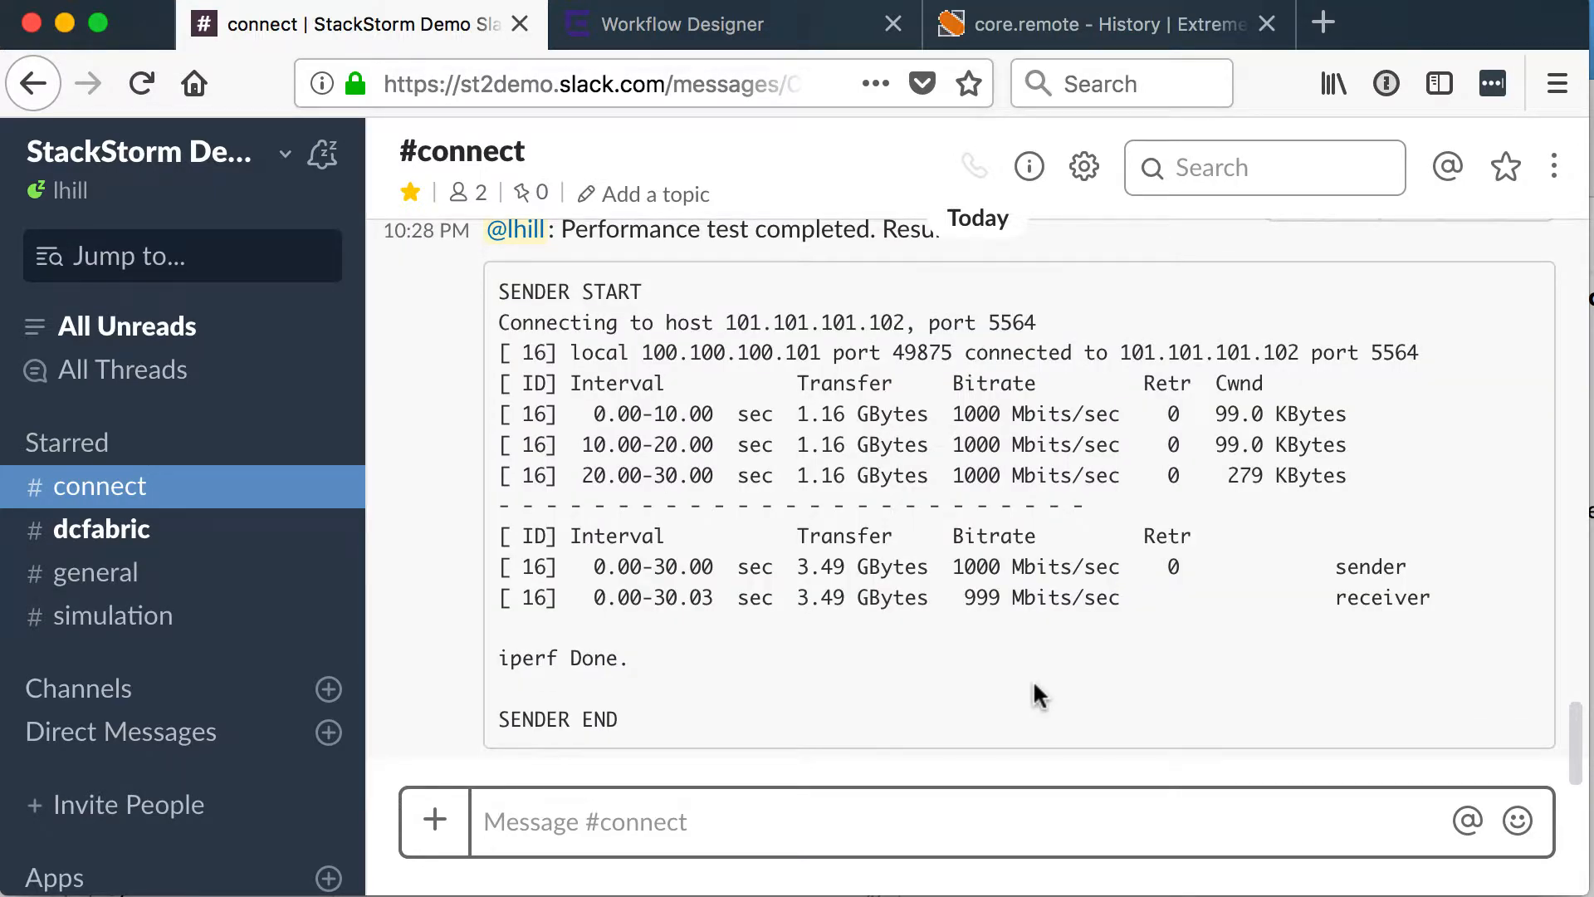
mouse_move(744, 599)
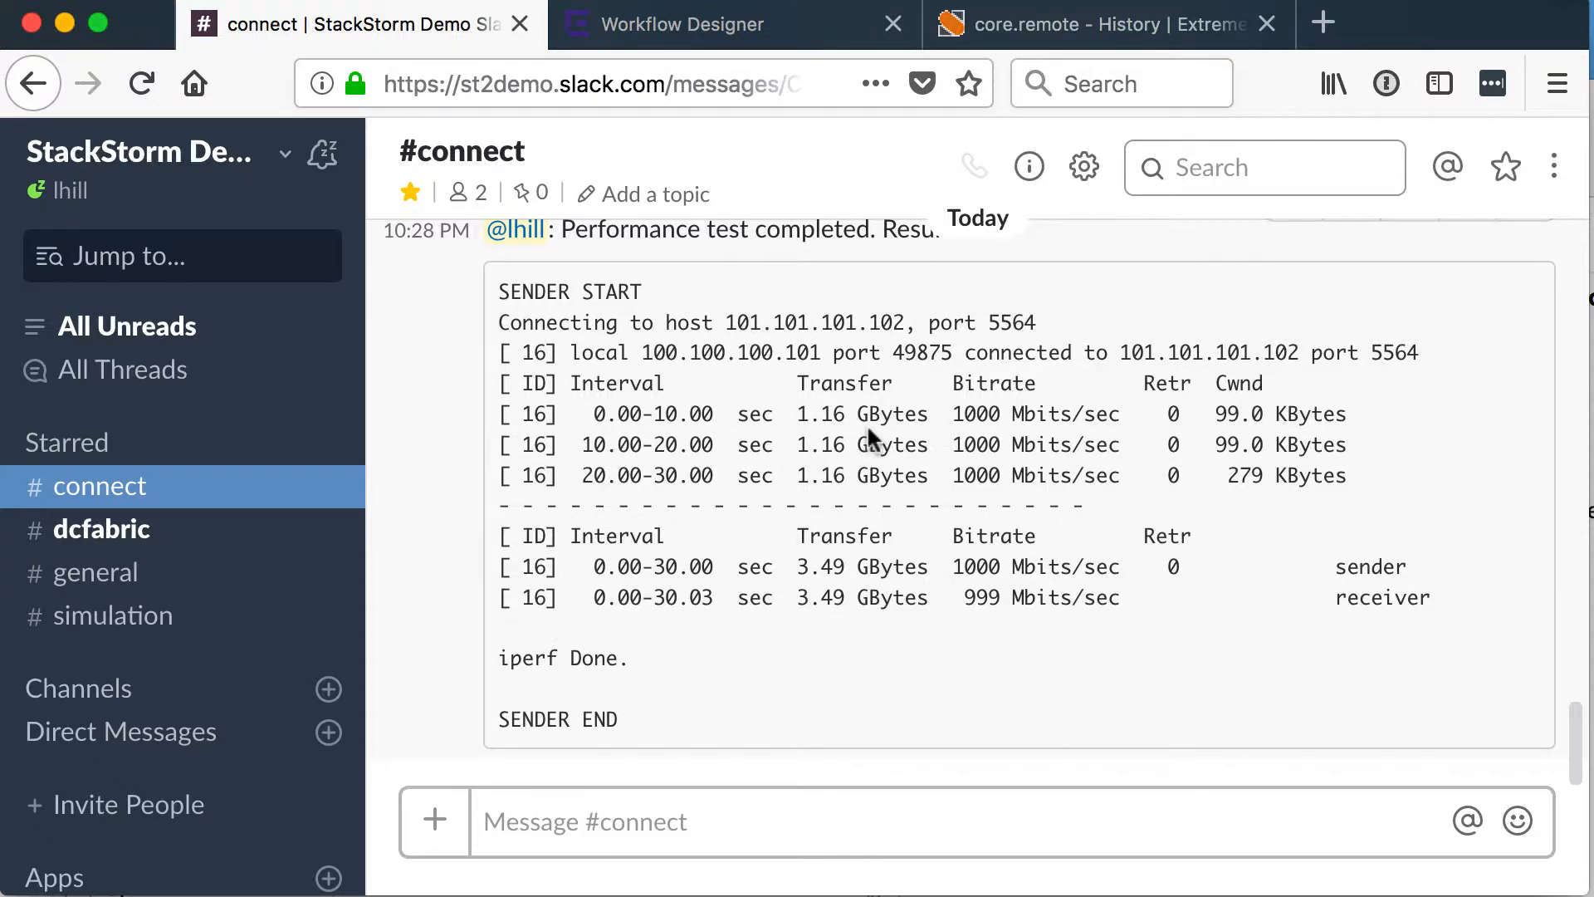
mouse_move(956, 412)
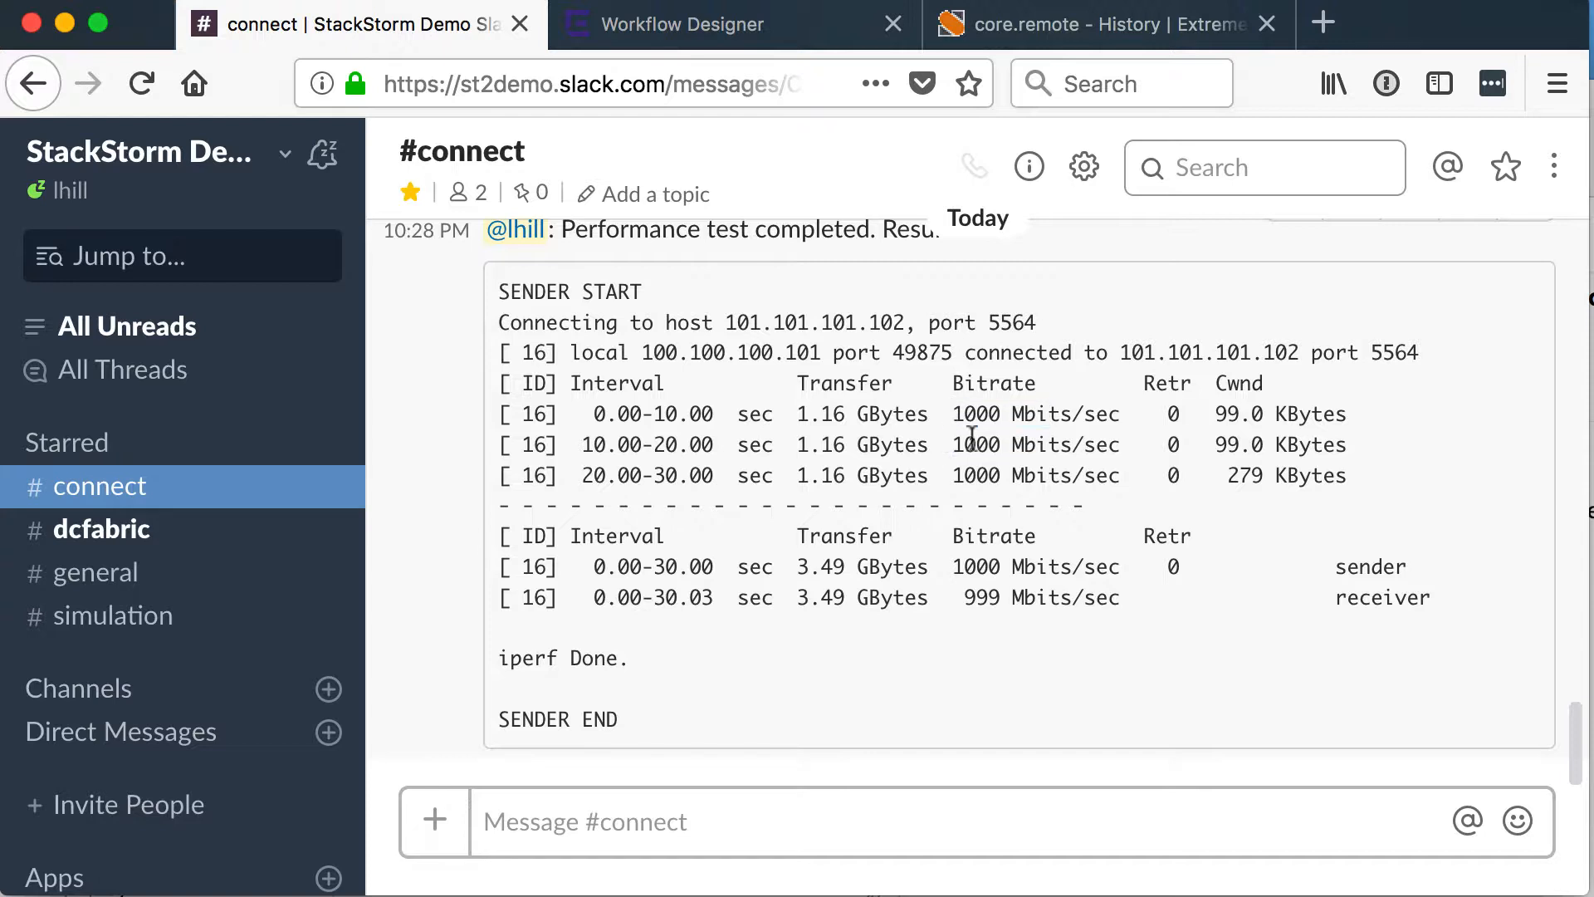
double_click(972, 475)
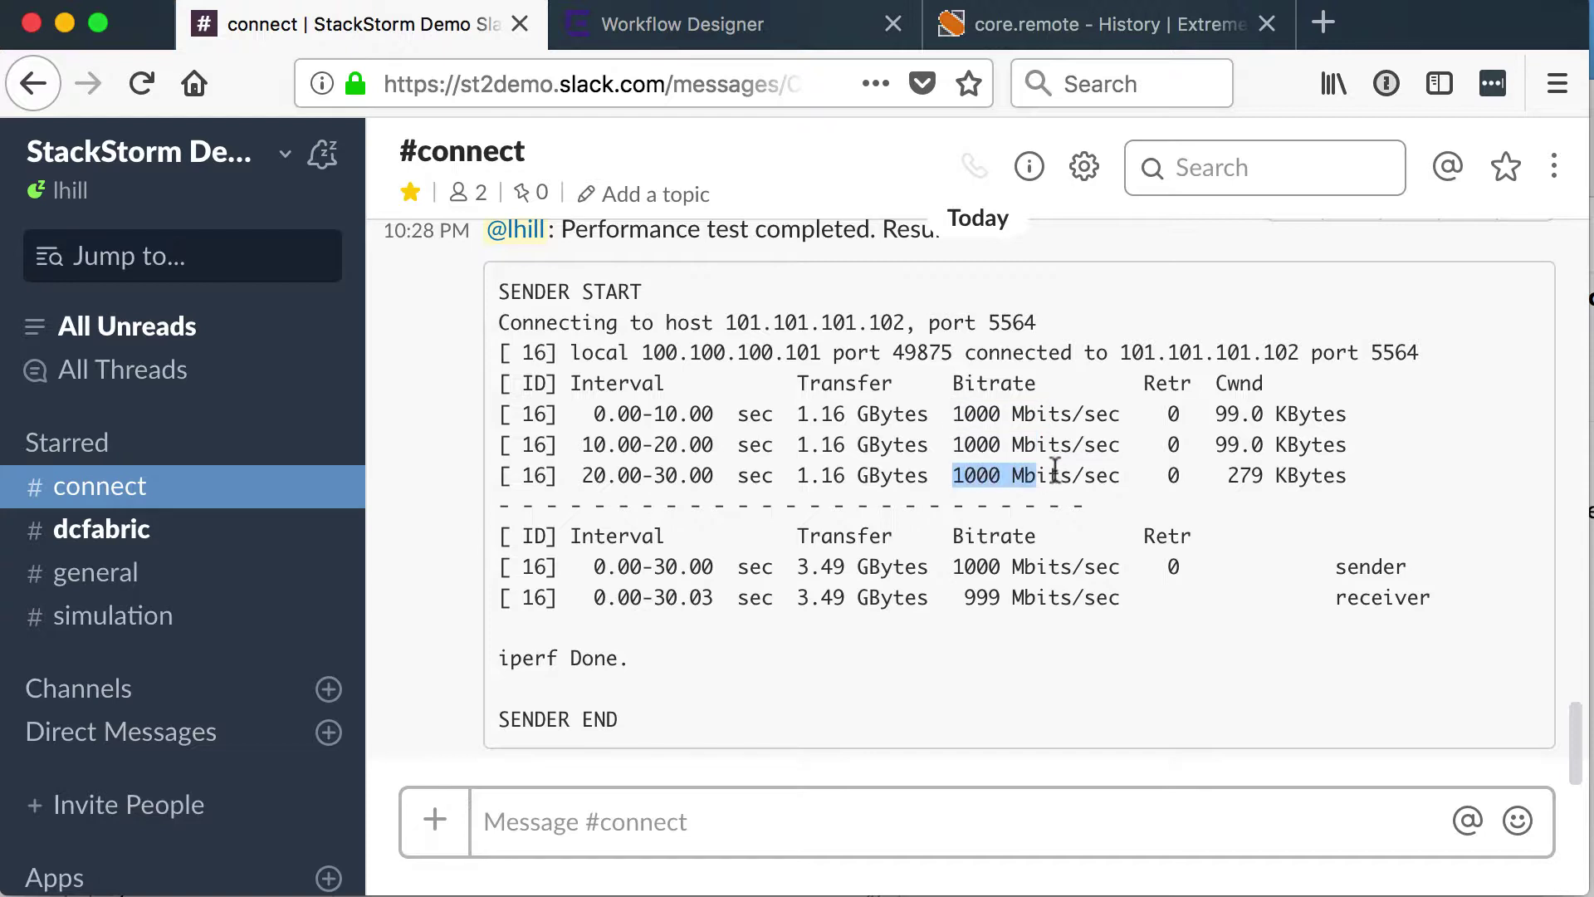
click(757, 822)
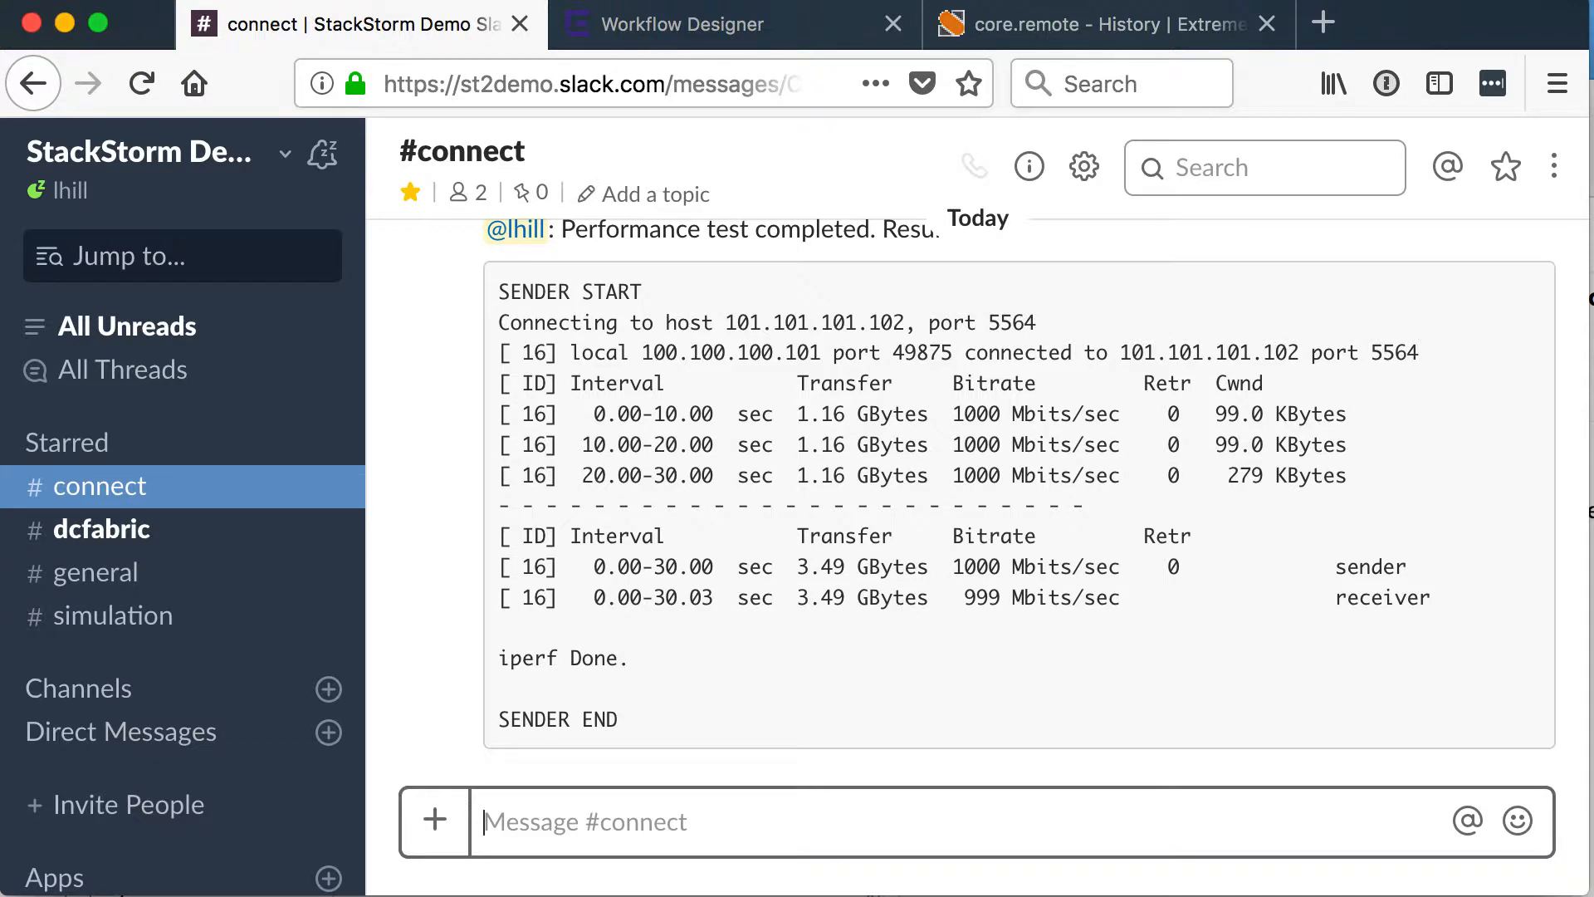
- Request performance help again, then run a !bwctl owamp test between the SLX devices
text(!help performan)
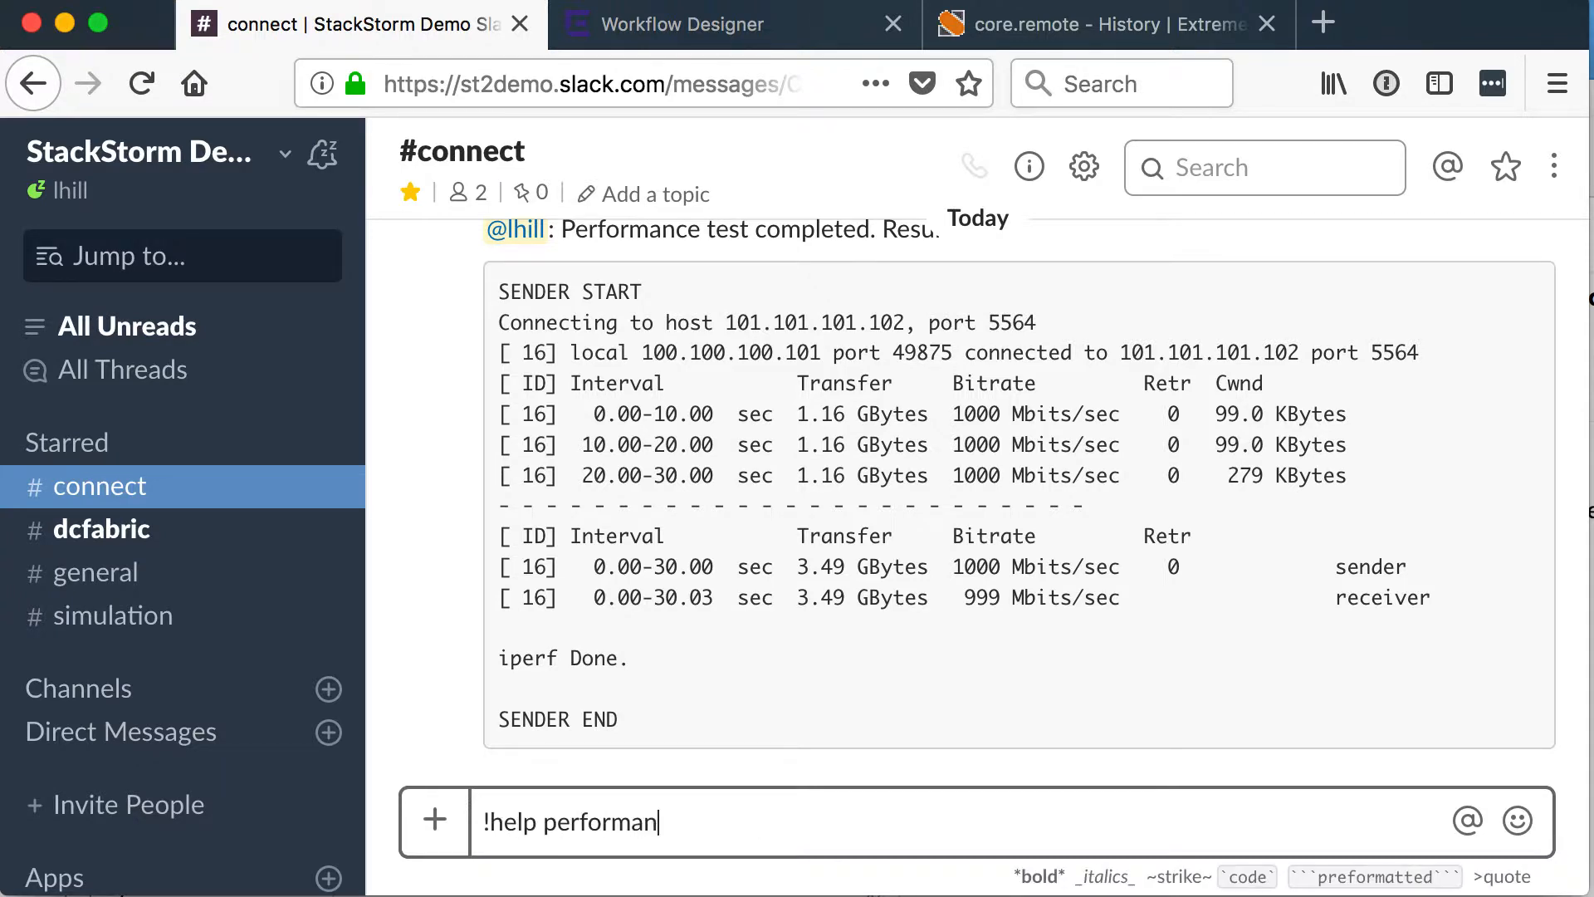
key(Return)
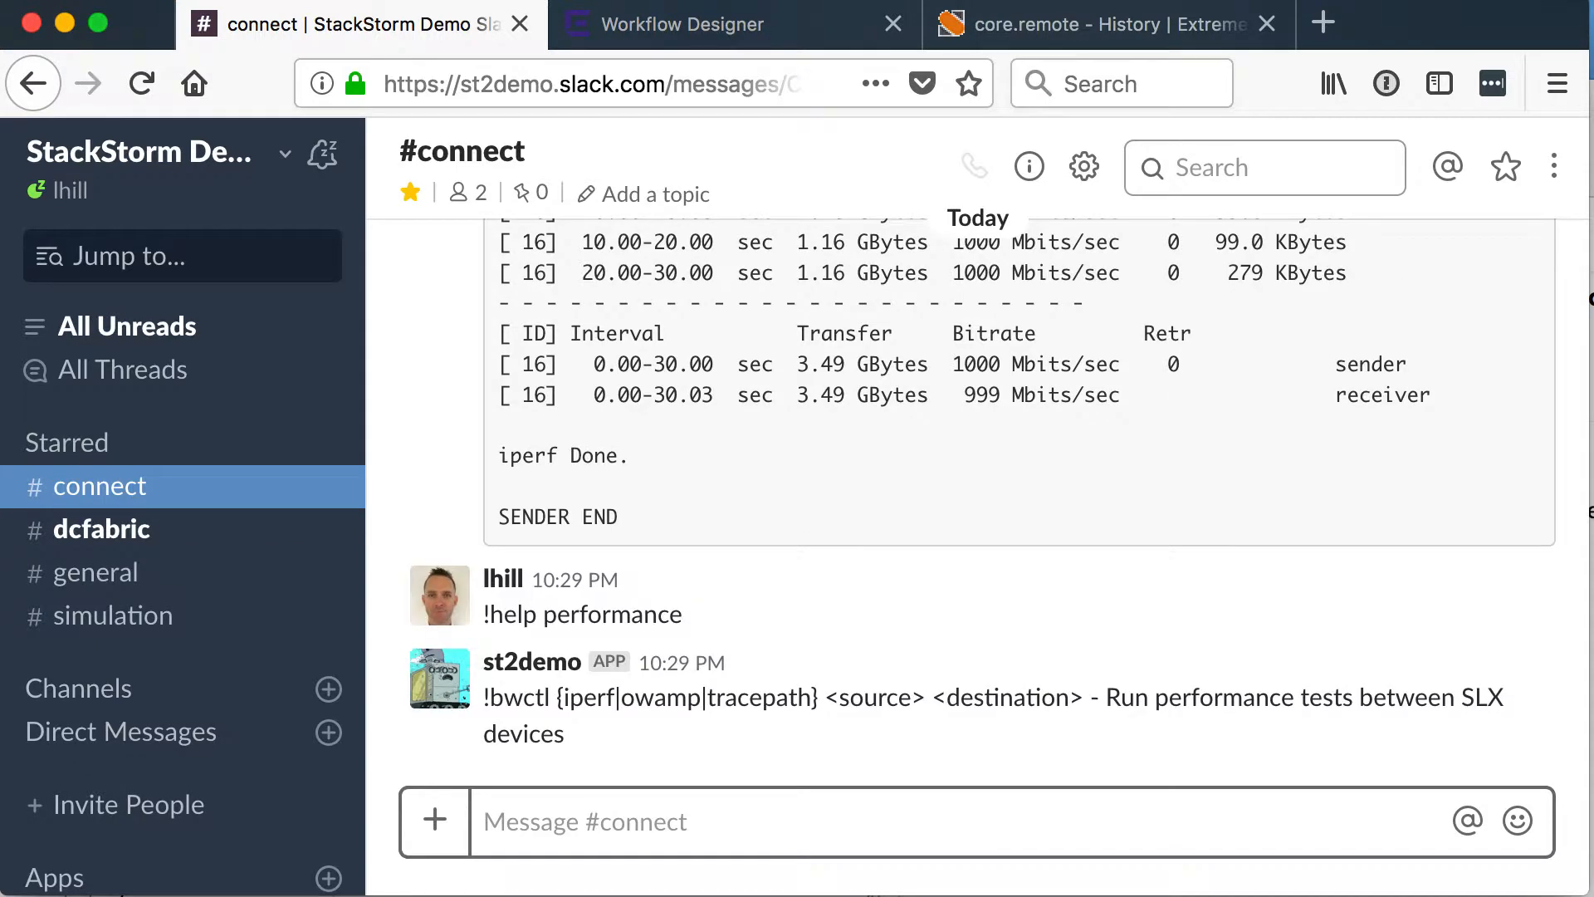
text(!bwctl owamp sl)
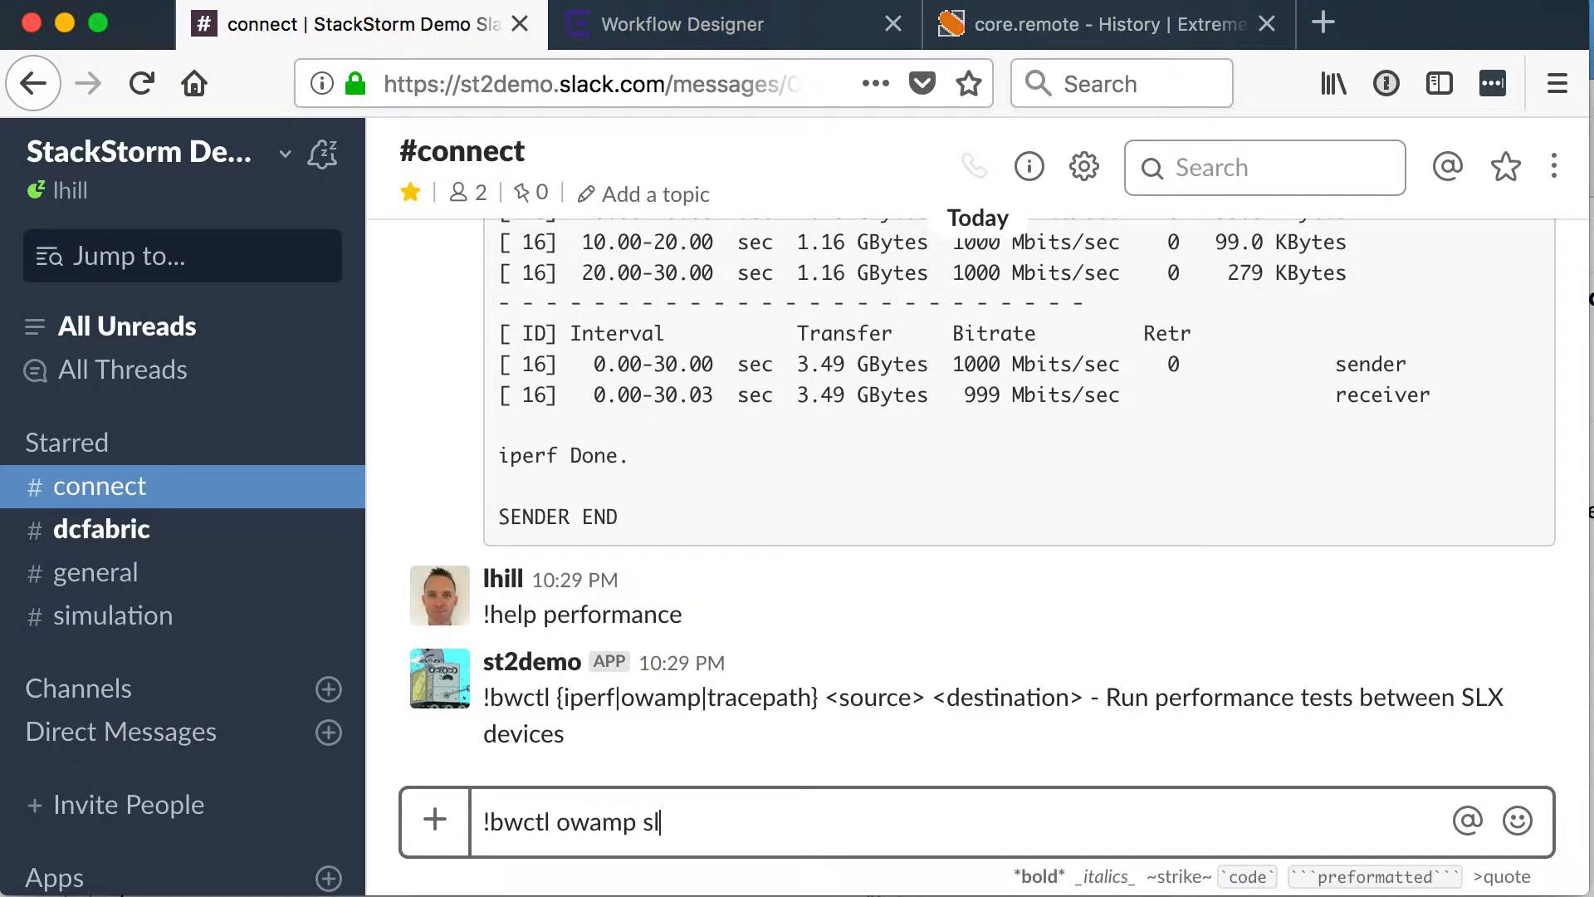
key(Return)
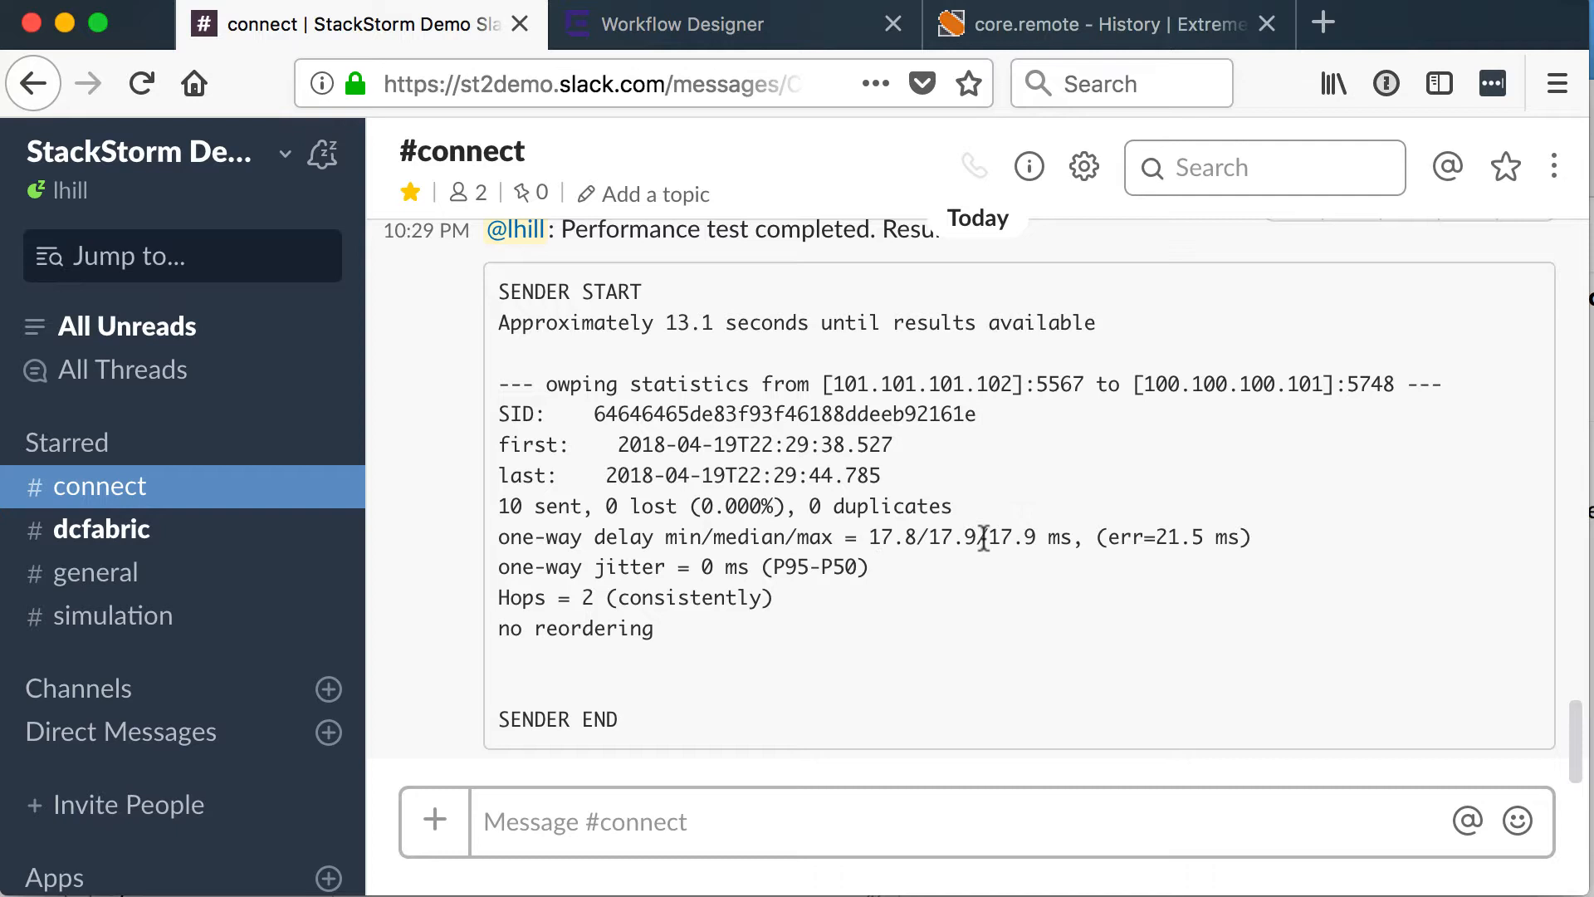
- Run !bwctl tracepath slx1 slx2 and highlight the pmtu 1500 value in the results
click(949, 822)
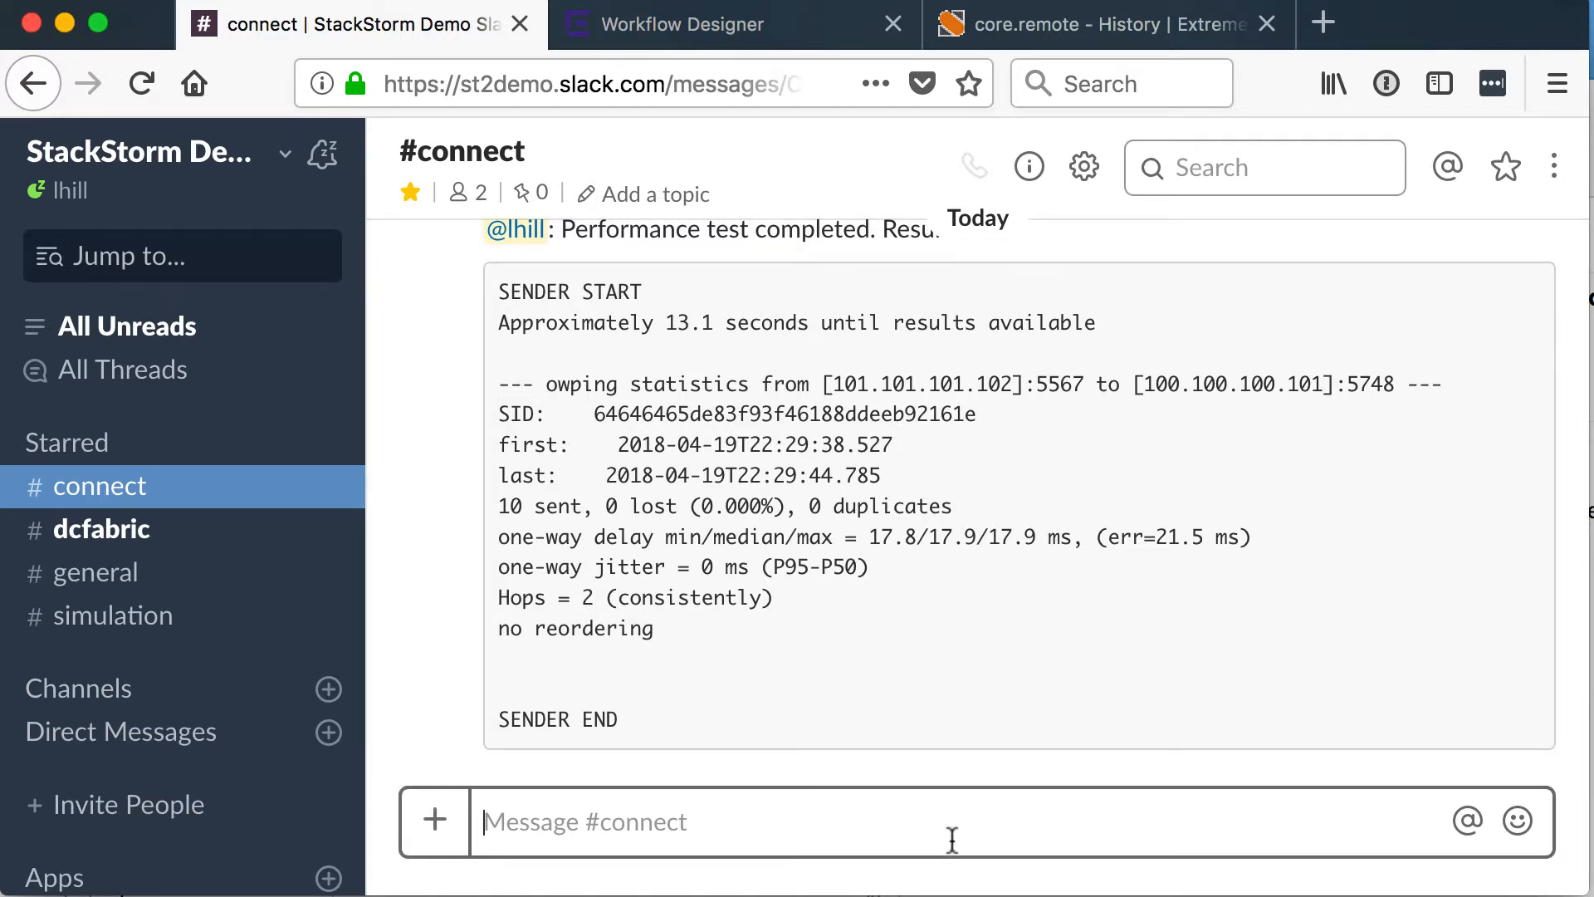
text(!bwctl tr)
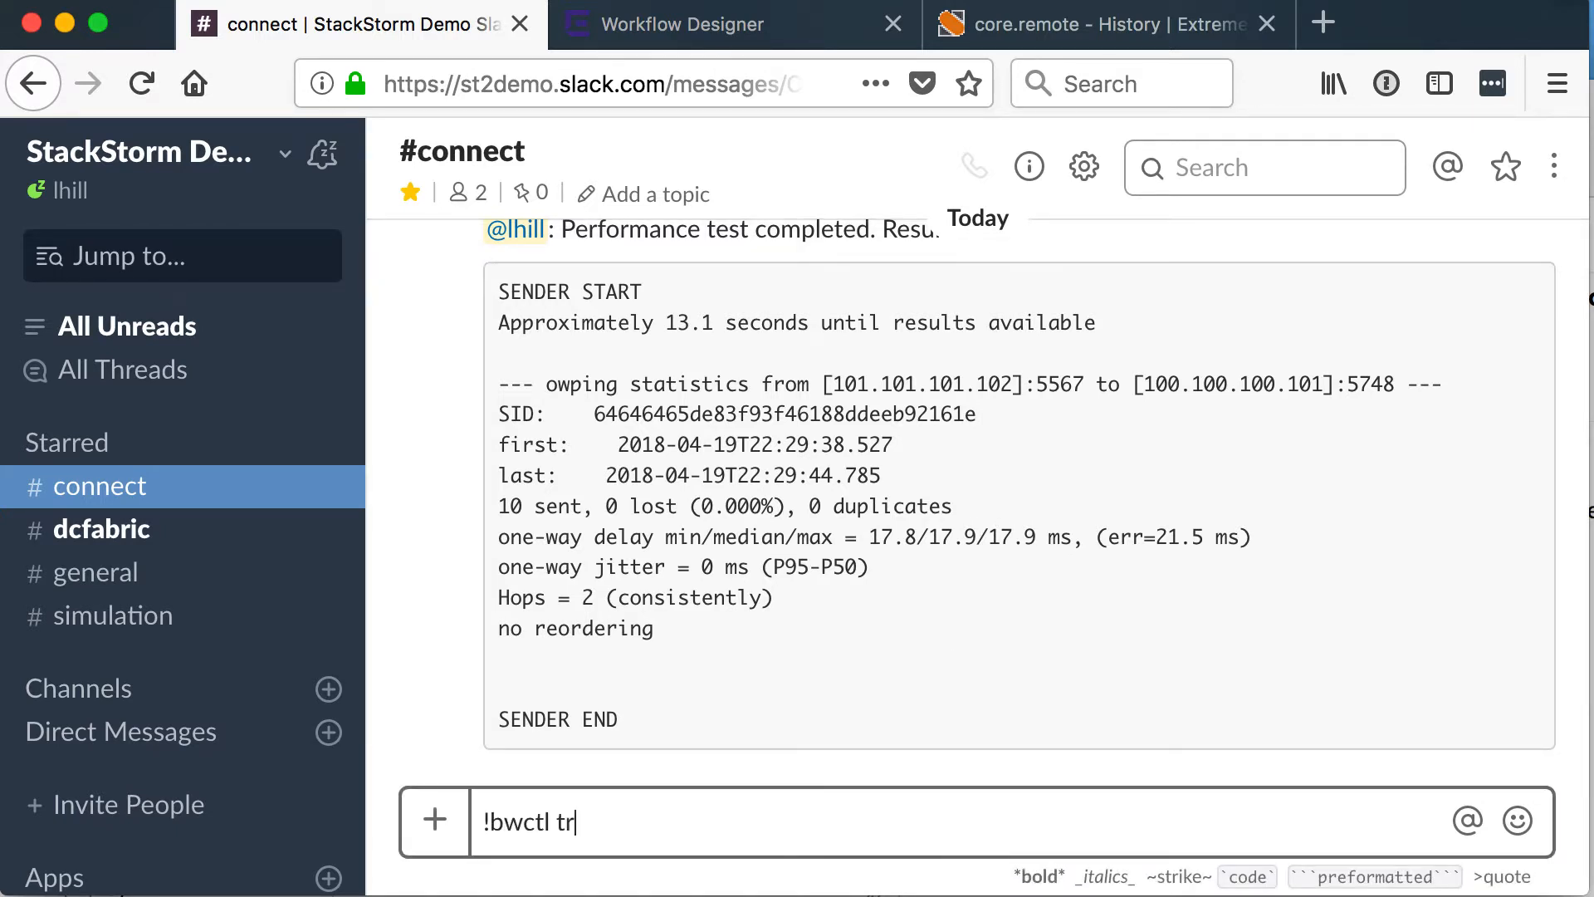
text(acepath slx1)
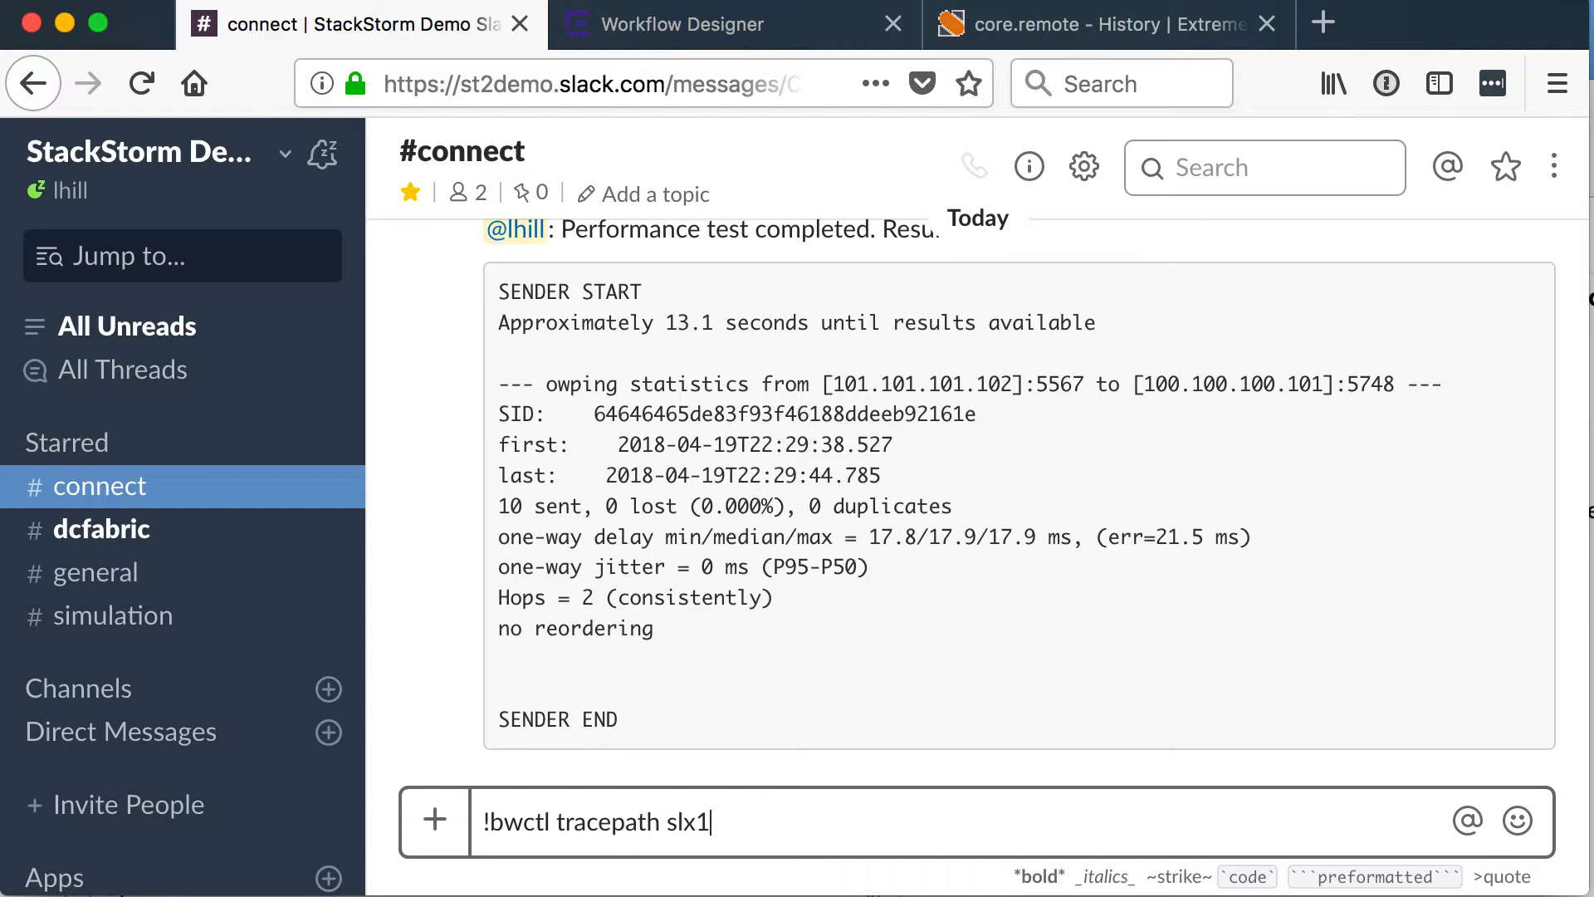
key(Return)
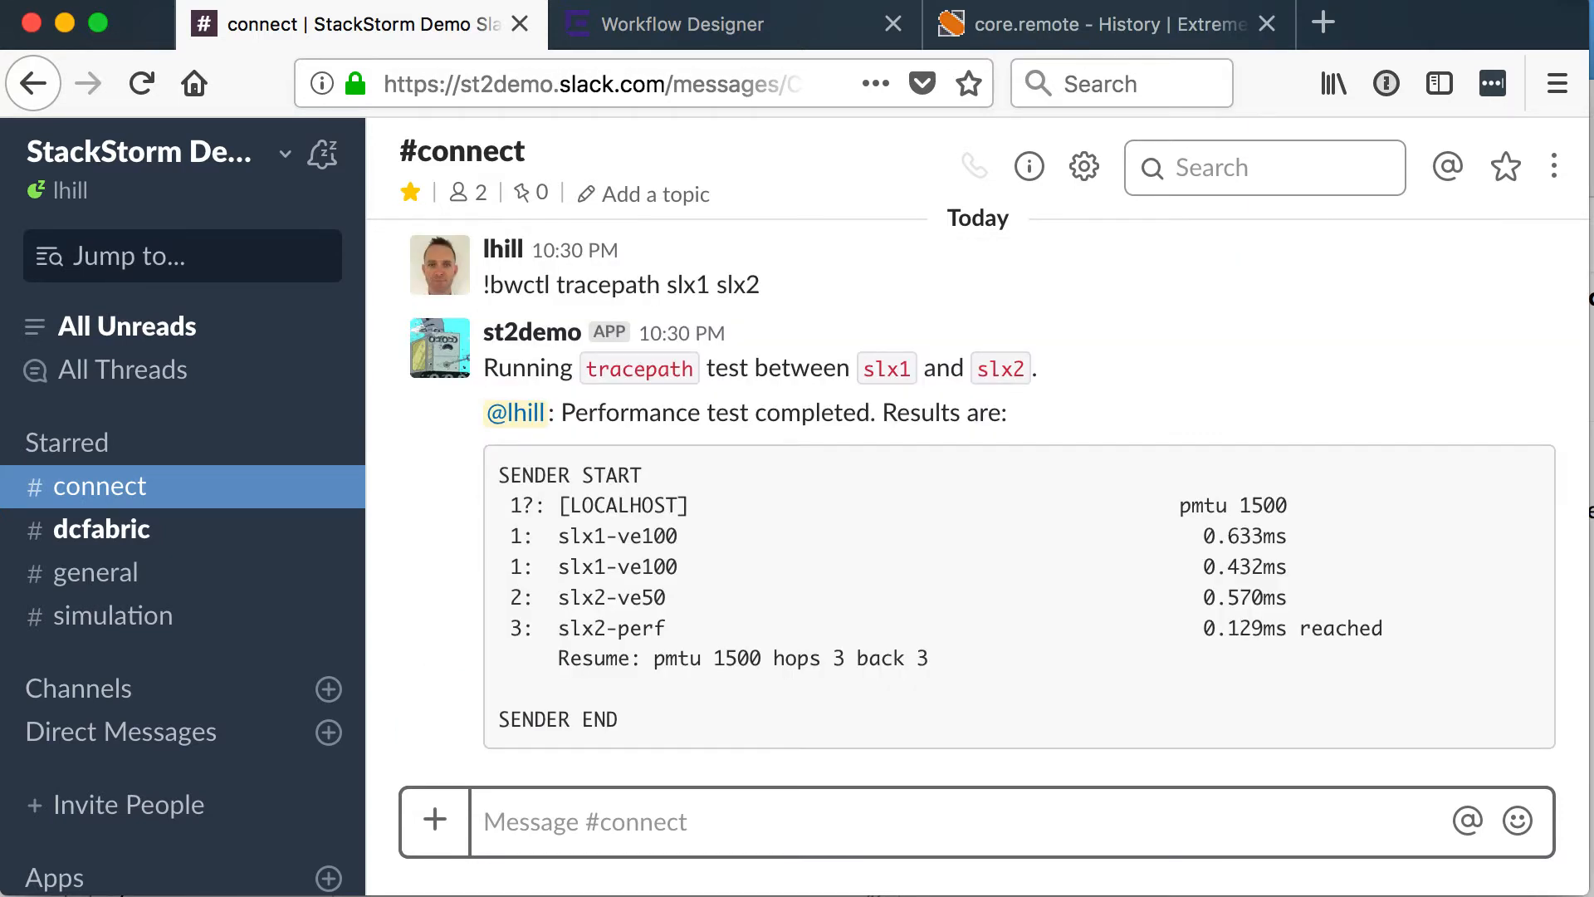
mouse_move(1197, 738)
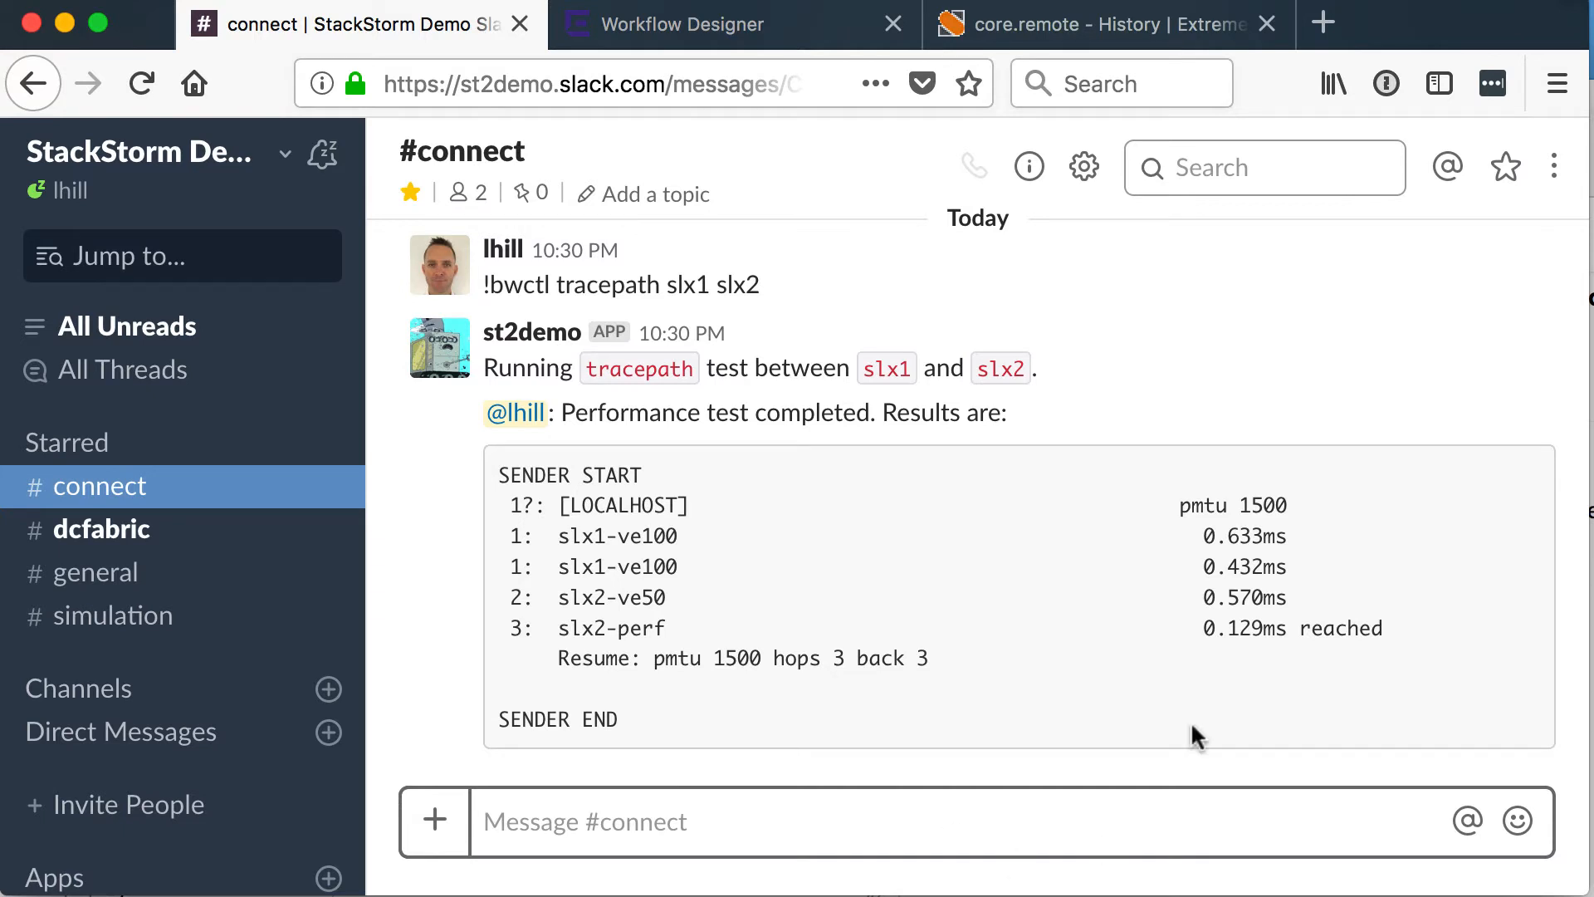
mouse_move(1215, 508)
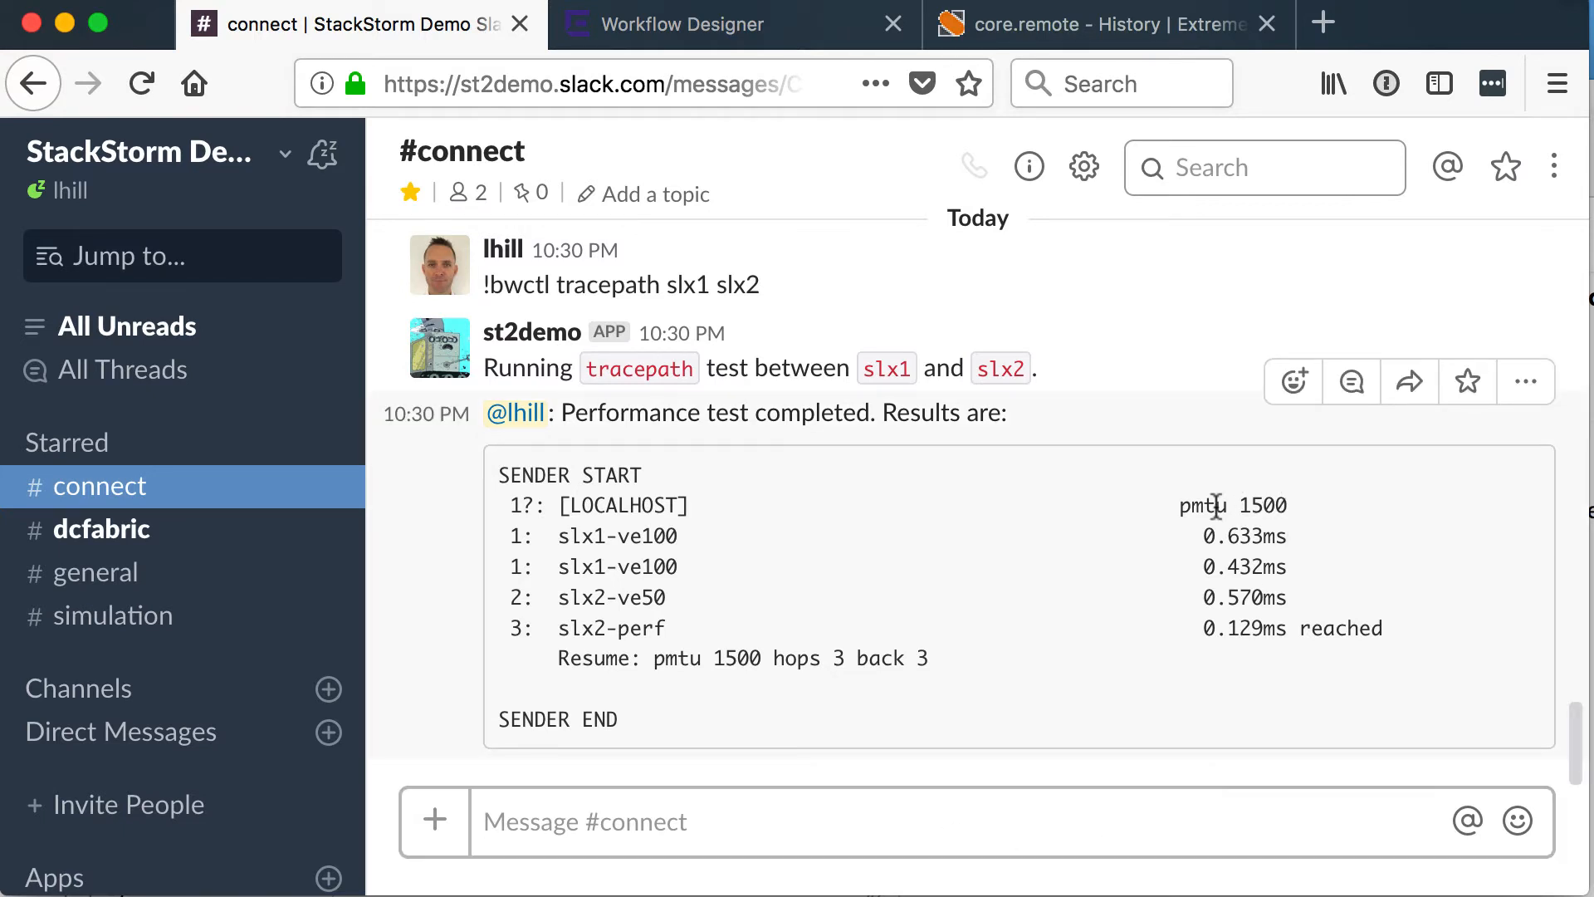
double_click(1202, 505)
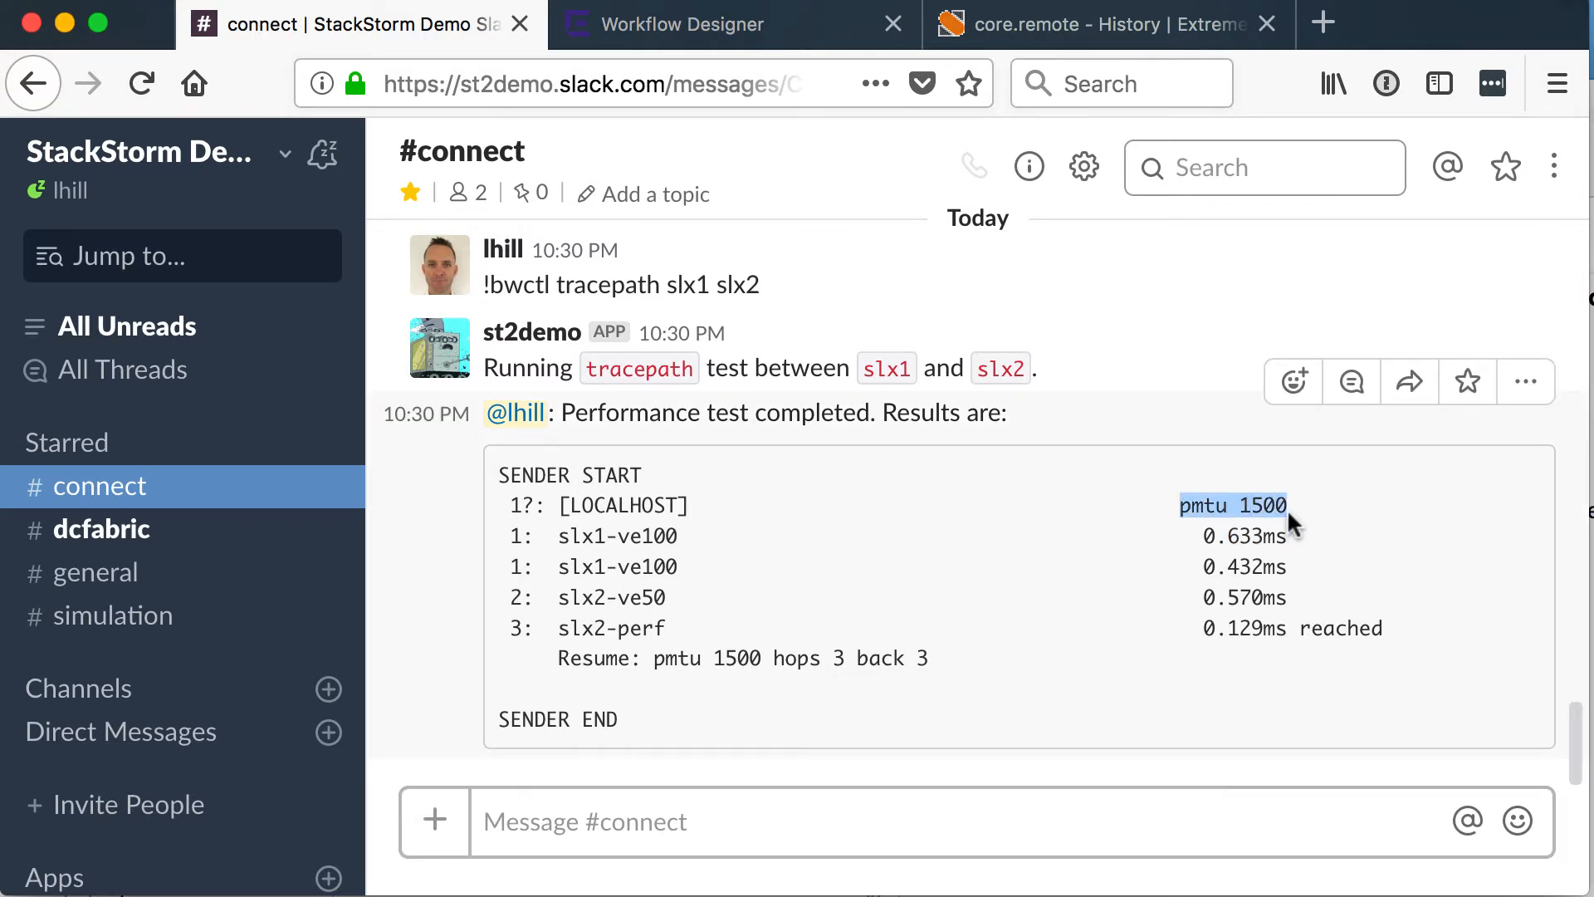